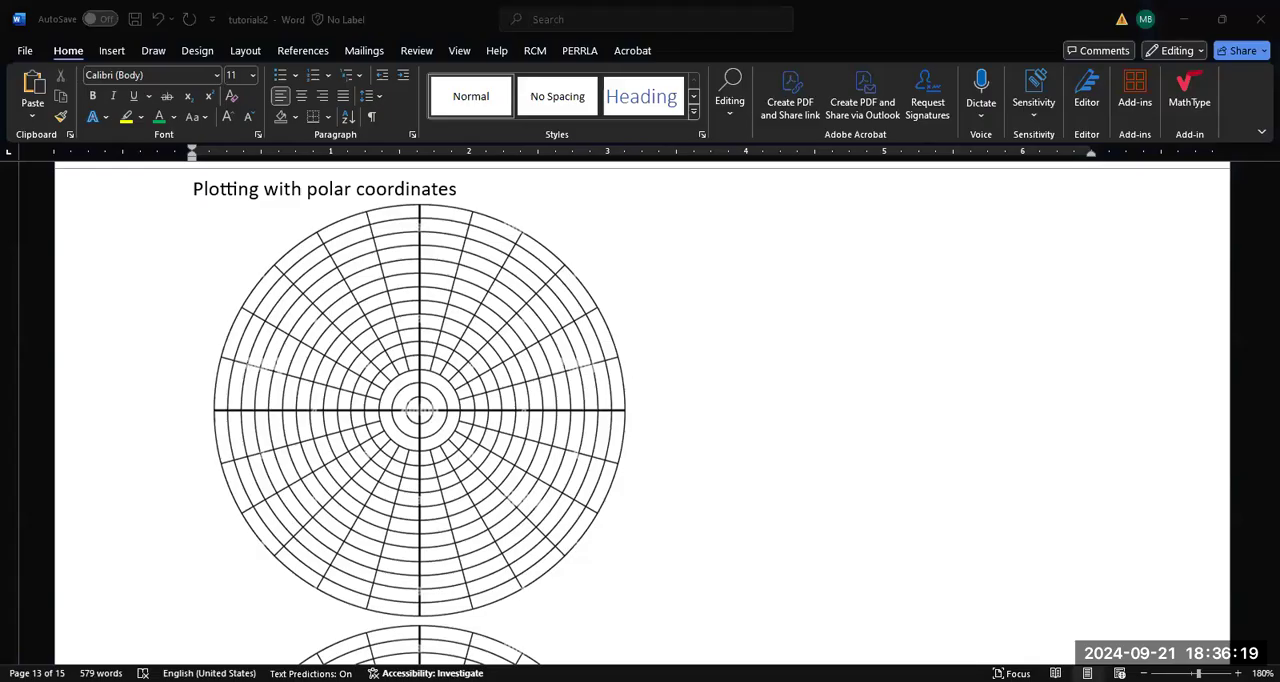
mouse_move(810, 588)
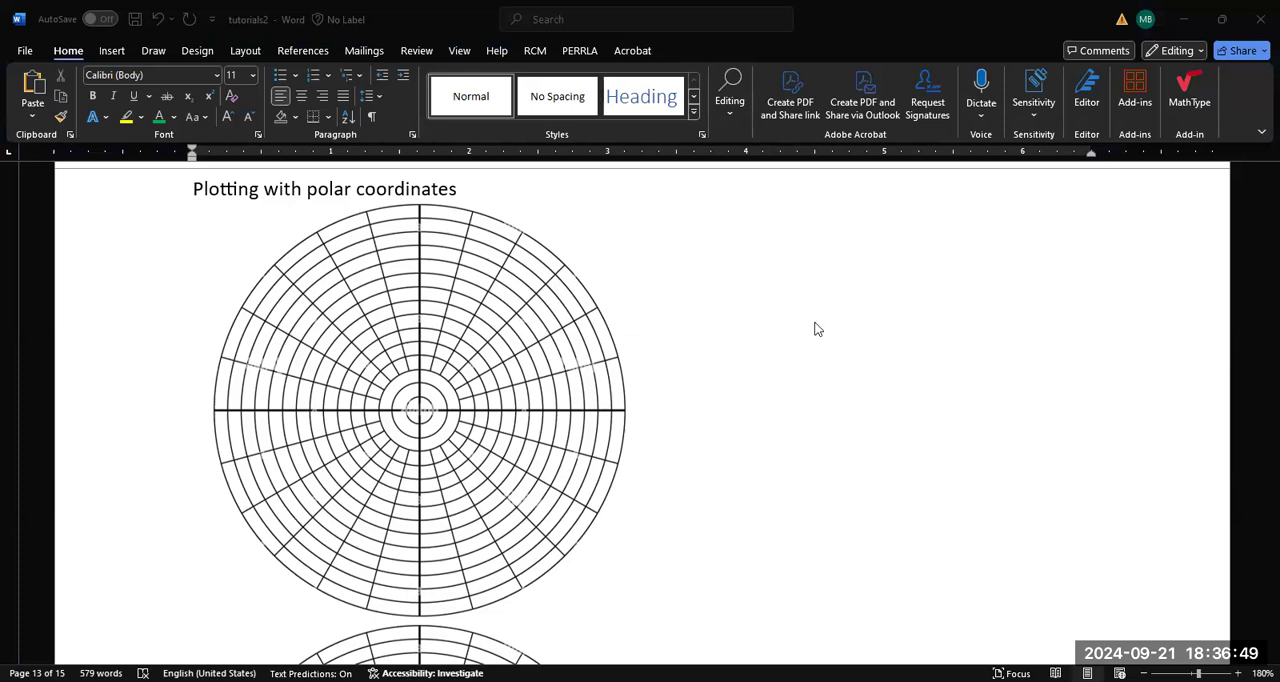
mouse_move(770, 172)
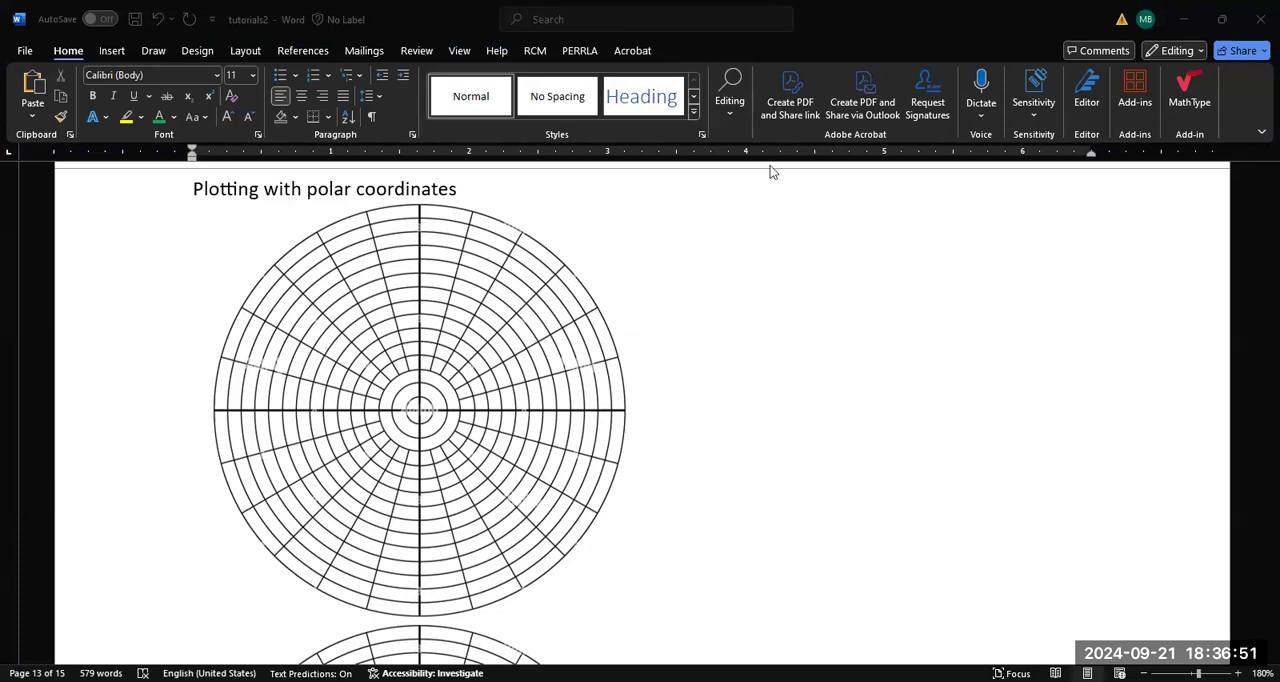
mouse_move(772, 518)
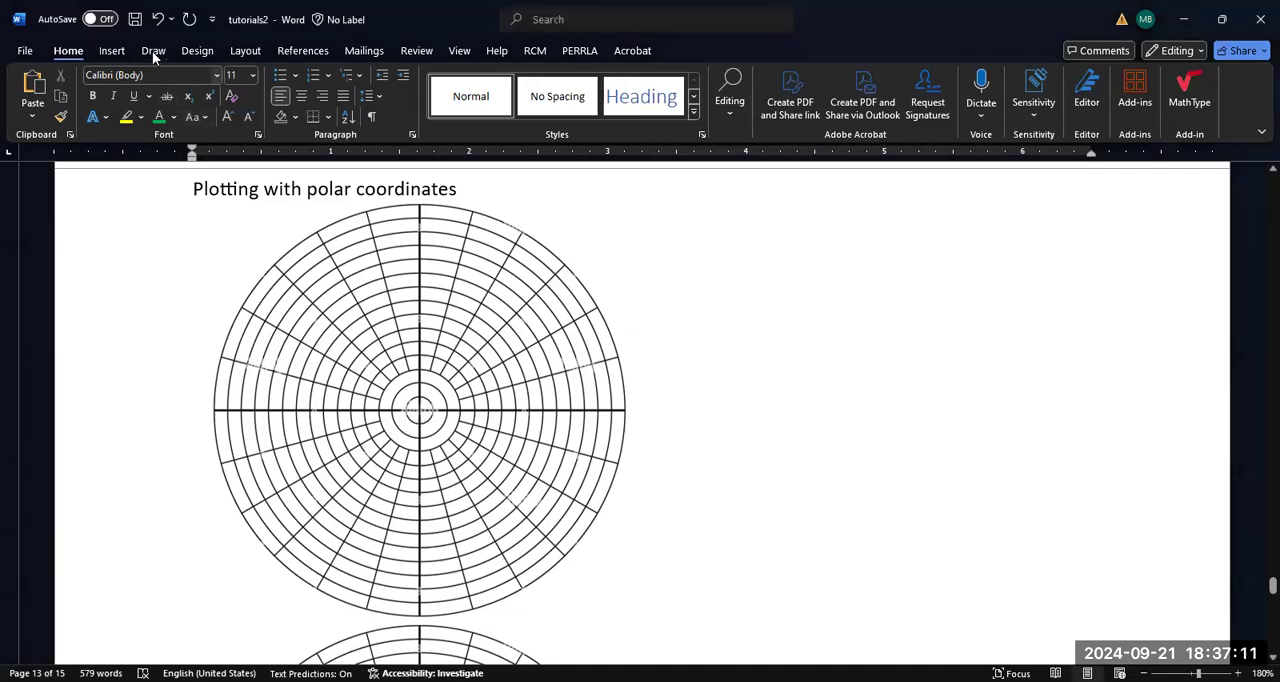
Choose the black pen and ink radius numbers 0 through 4 along the horizontal axis
left_click(152, 50)
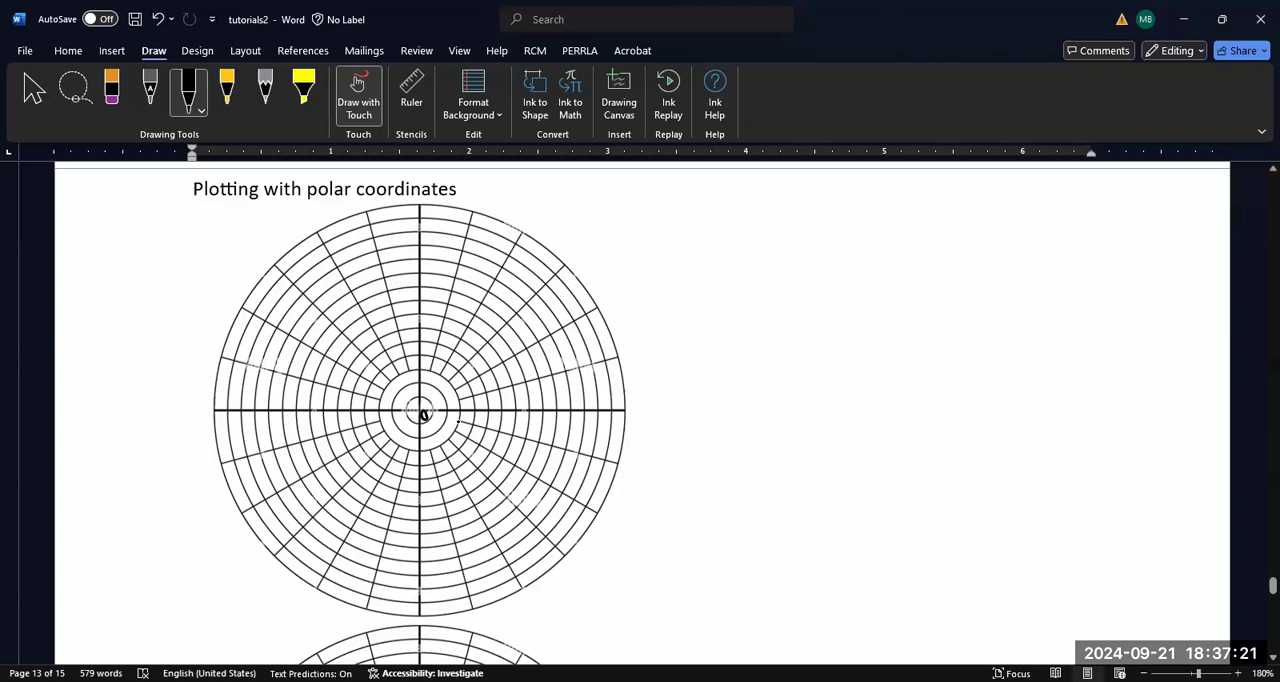
left_click(640, 428)
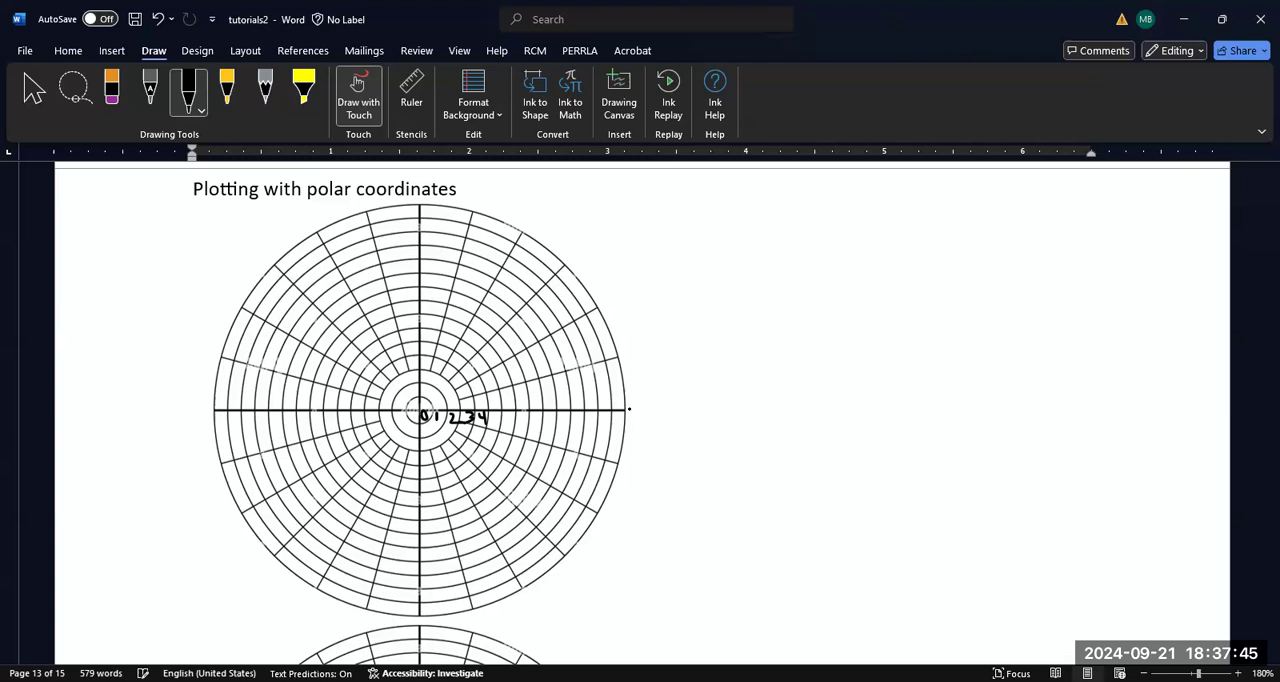
mouse_move(630, 412)
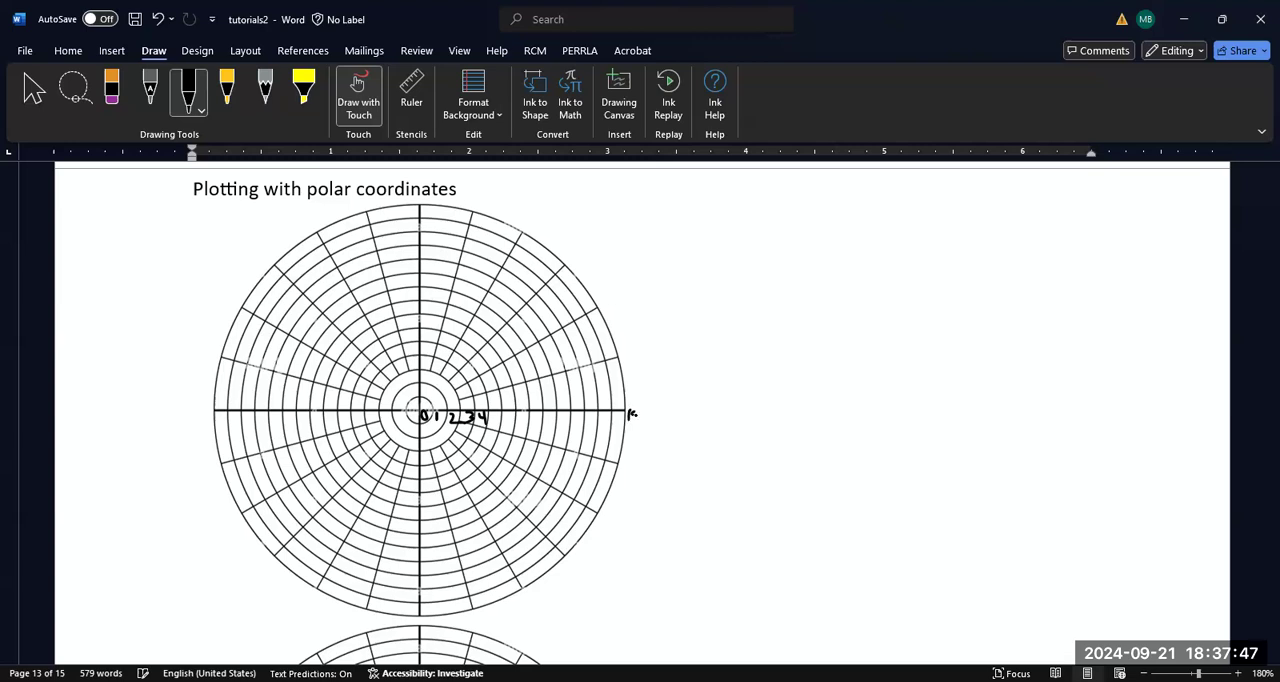
Ink 0, π/2, π and 3π/2 at the right, top, left and bottom axis ends
left_click_drag(628, 414, 640, 420)
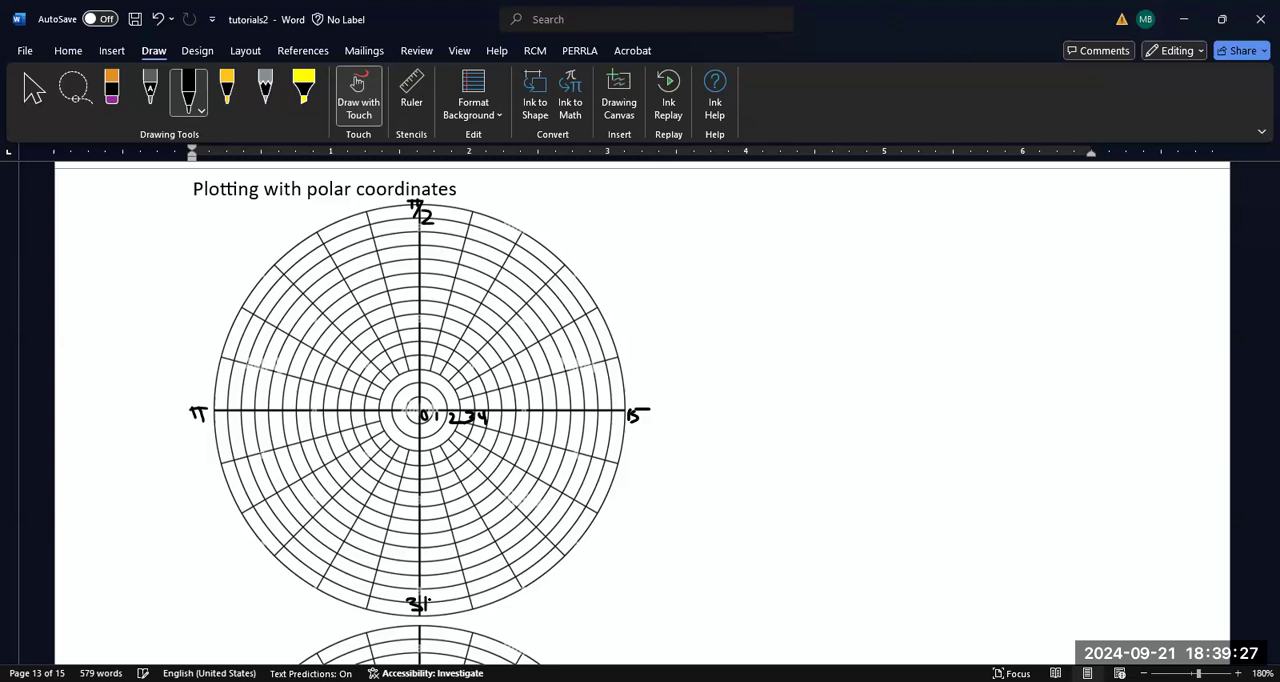
Ink π/4, π/6 and π/3 beside the upper-right spokes of the grid
left_click_drag(410, 610, 430, 620)
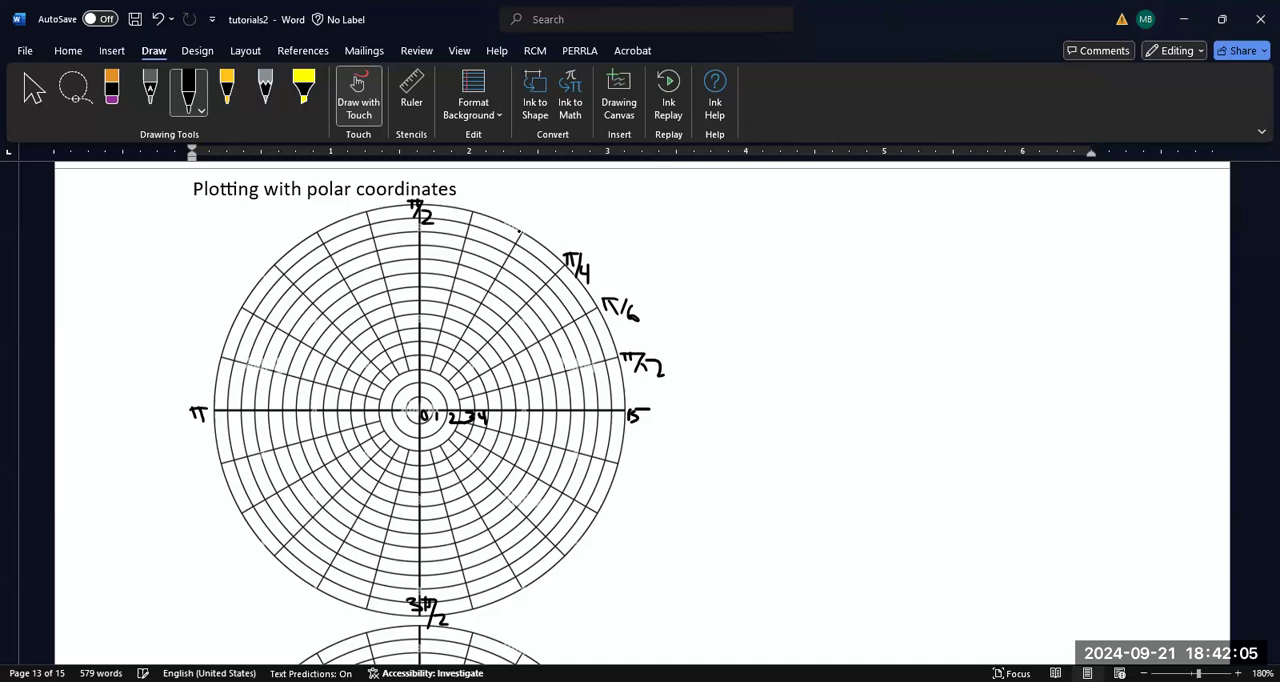
Erase a mistaken stroke and ink the 5π/12 label beside the π/2 spoke
left_click_drag(520, 216, 522, 224)
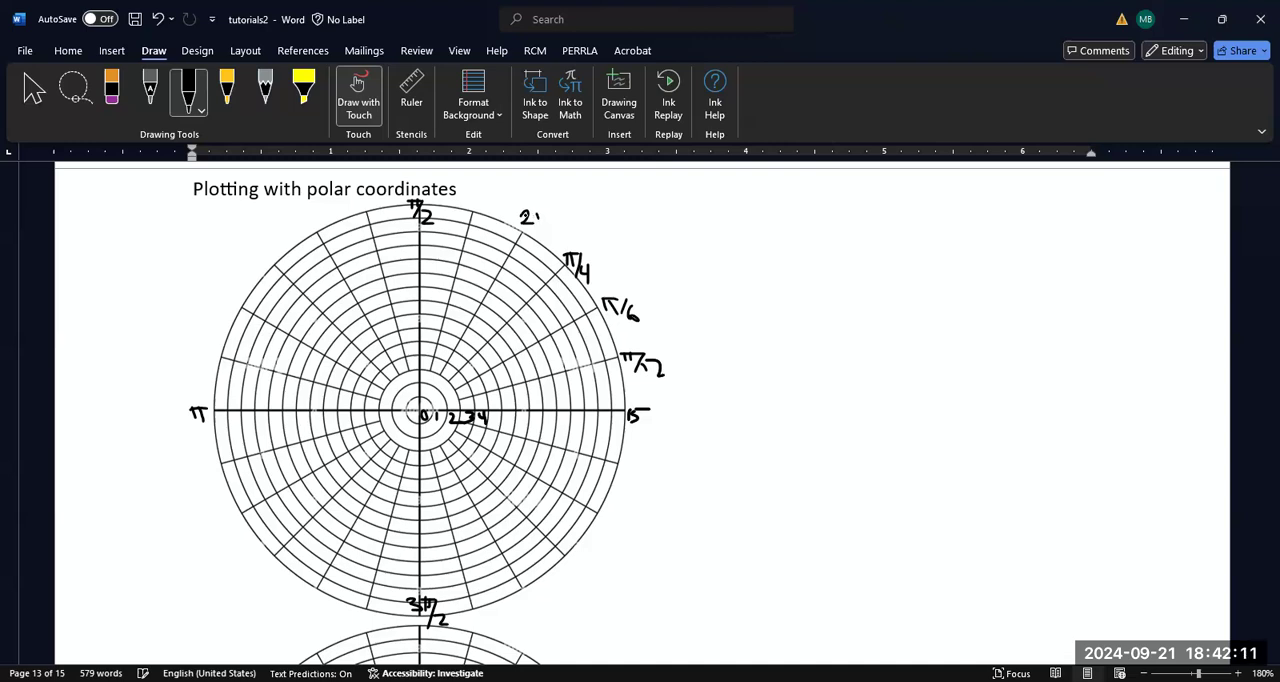
left_click(156, 20)
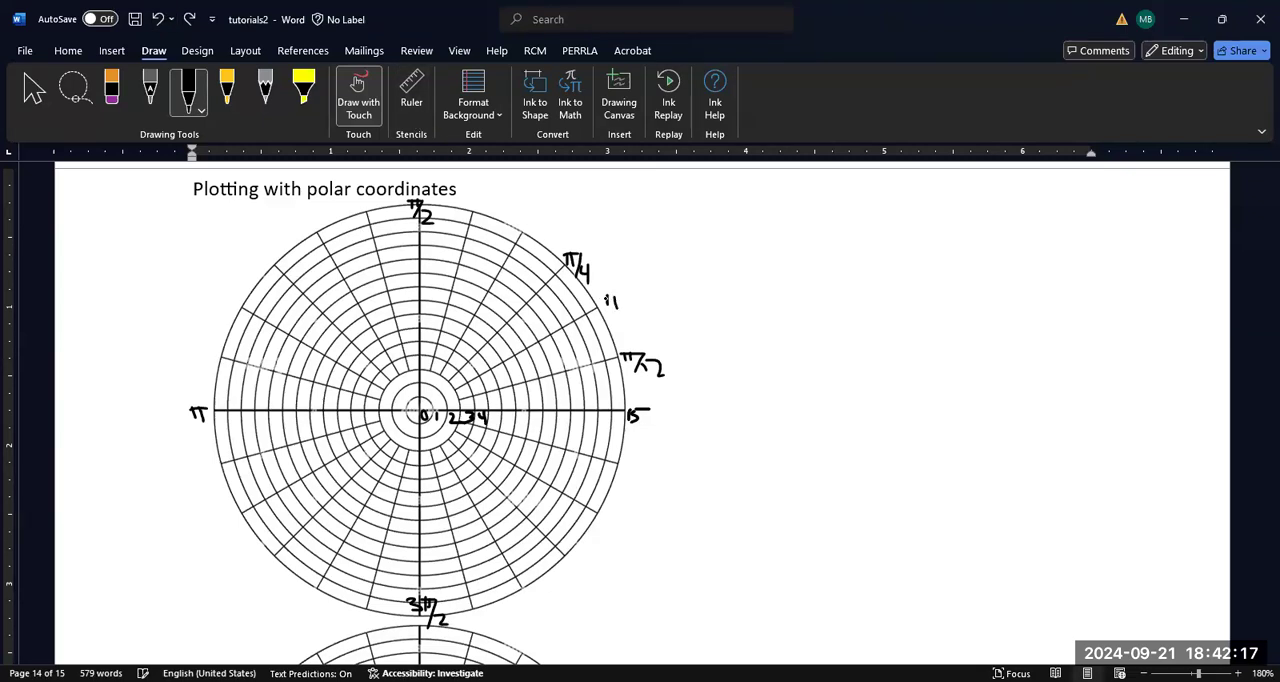
left_click_drag(600, 300, 630, 320)
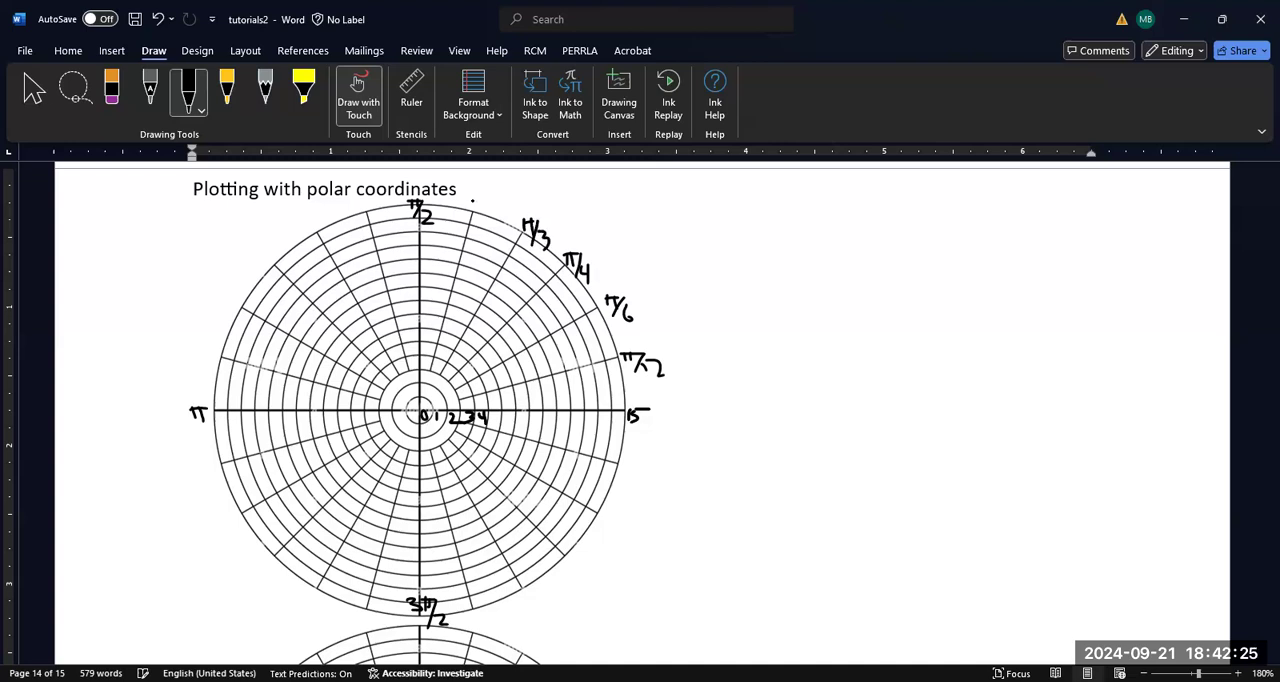
left_click_drag(468, 216, 472, 200)
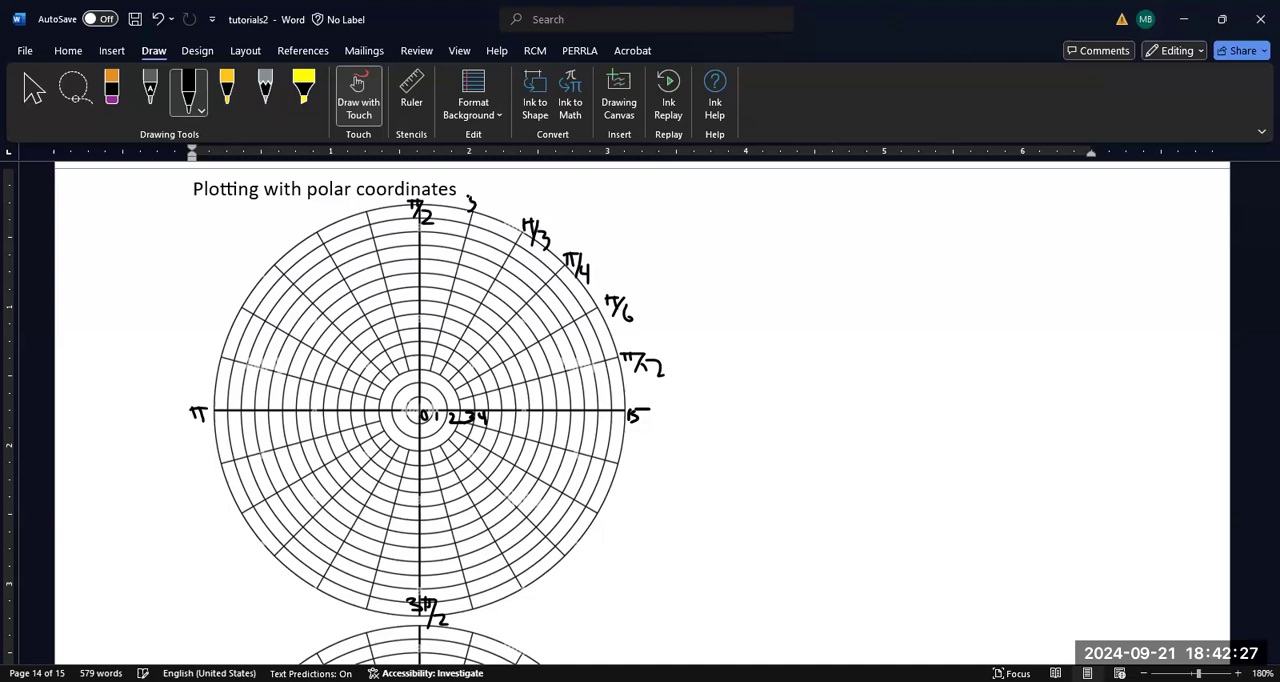
left_click_drag(464, 210, 490, 196)
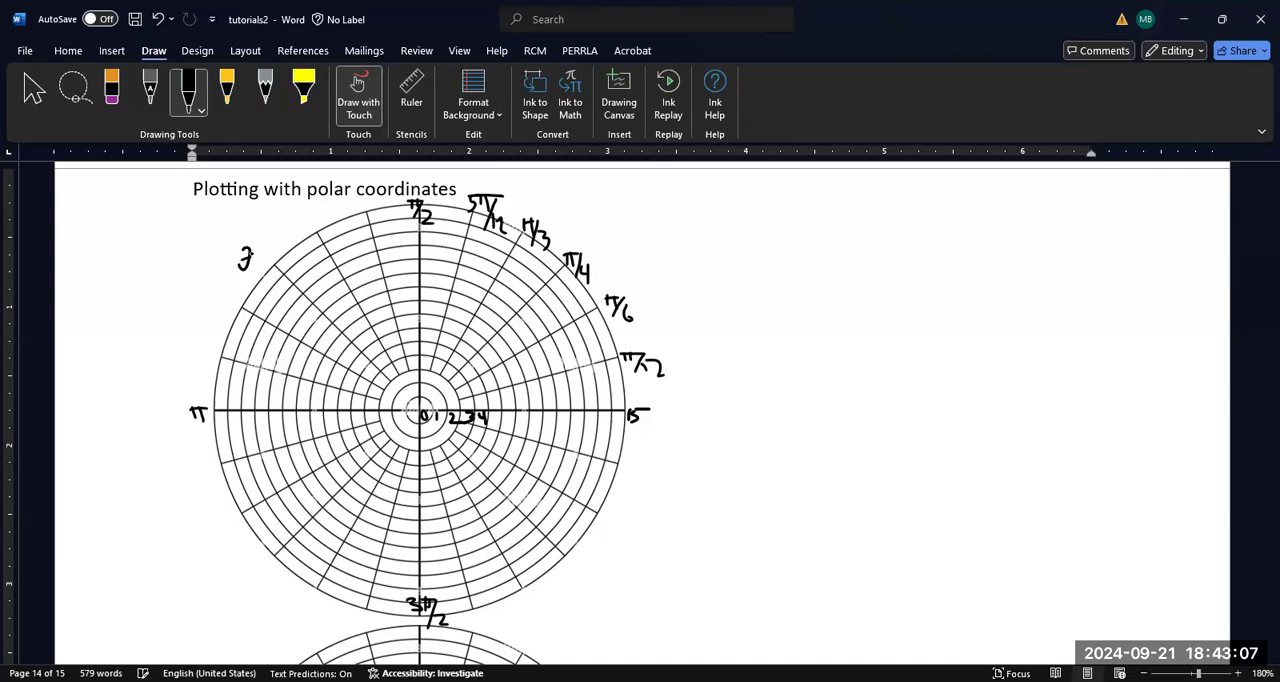
Ink 3π/4, 5π/4 and 7π/4 angle labels around the lower grid rim
left_click_drag(240, 264, 280, 276)
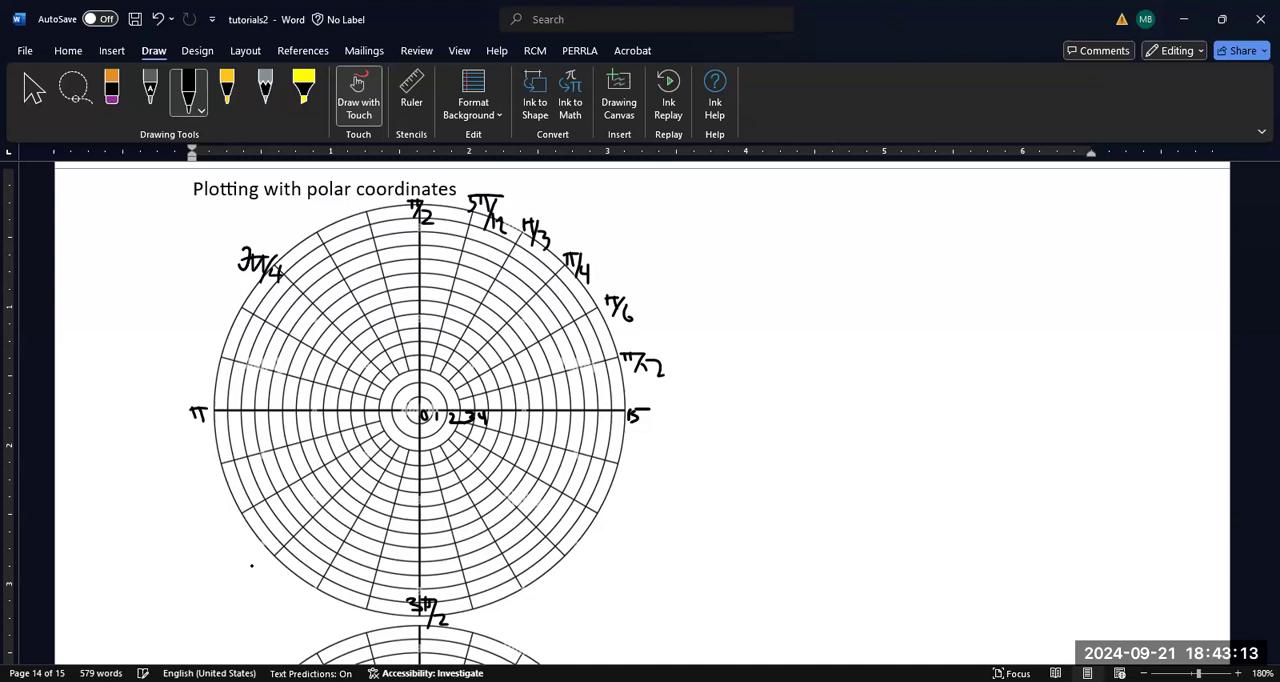
left_click_drag(248, 568, 268, 570)
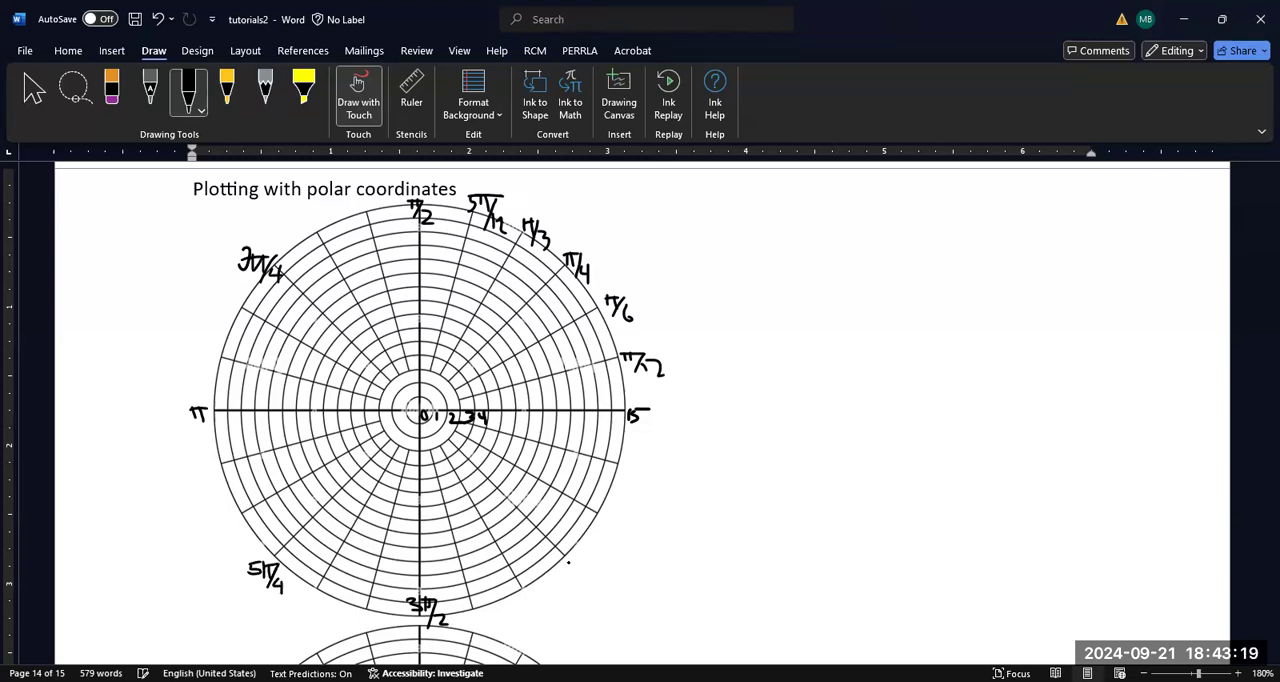
left_click_drag(568, 564, 580, 570)
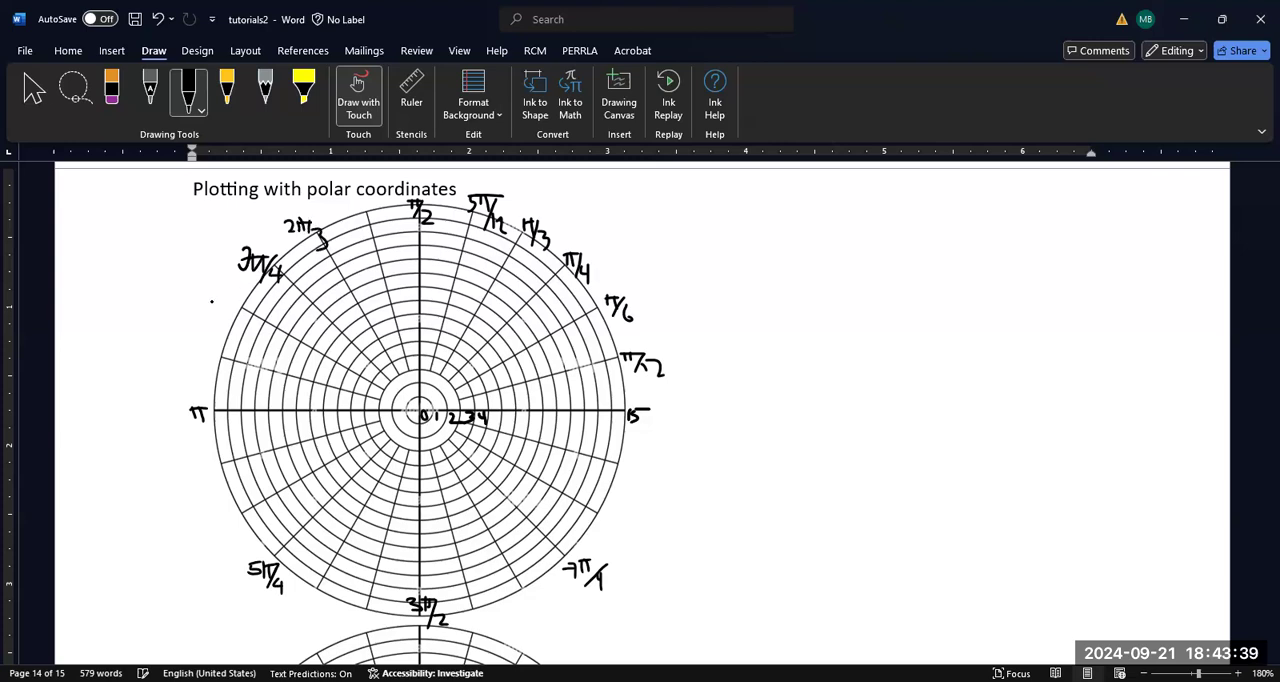
Ink 5π/6, 4π/3, 5π/3 and 11π/6 at their spokes, then return to the Select tool
left_click_drag(210, 300, 222, 308)
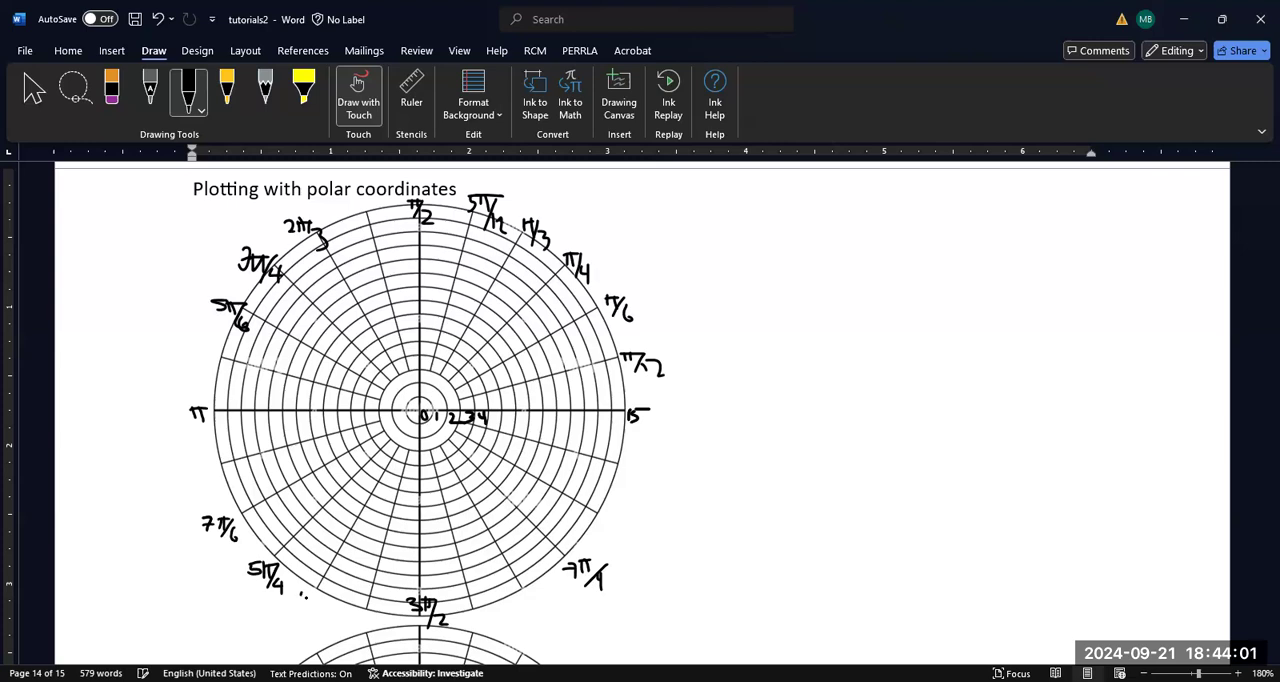
left_click_drag(300, 598, 316, 604)
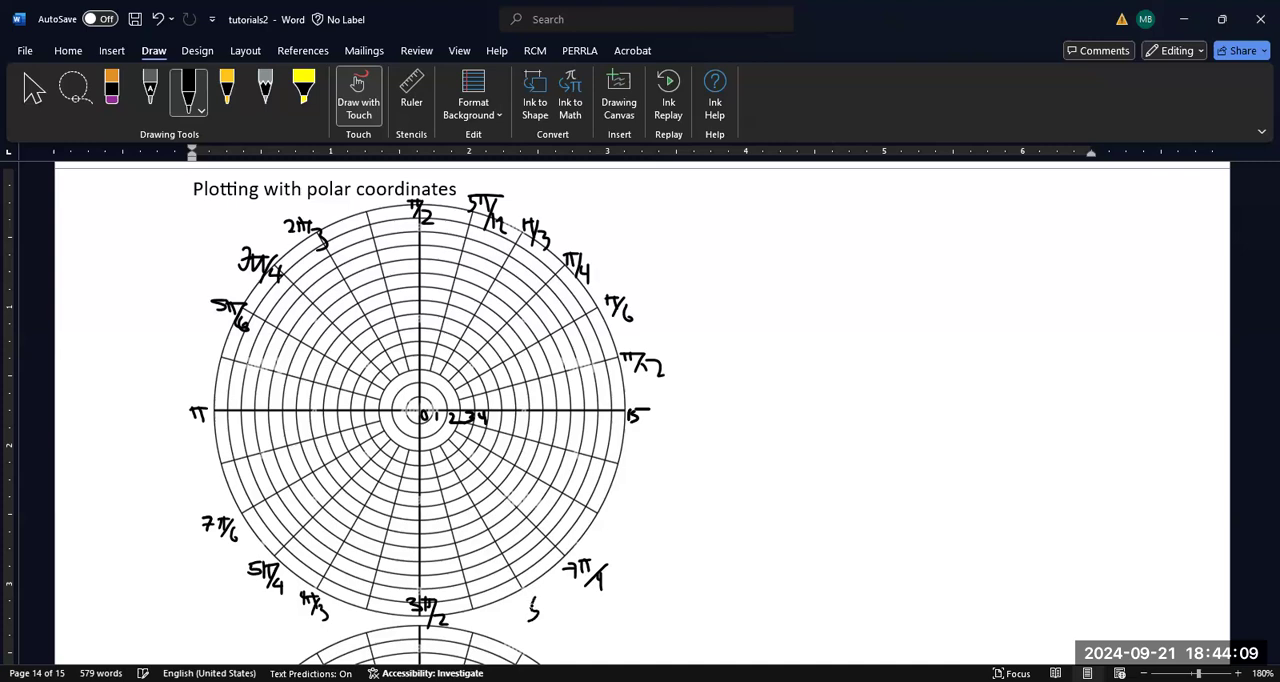
left_click_drag(530, 604, 560, 616)
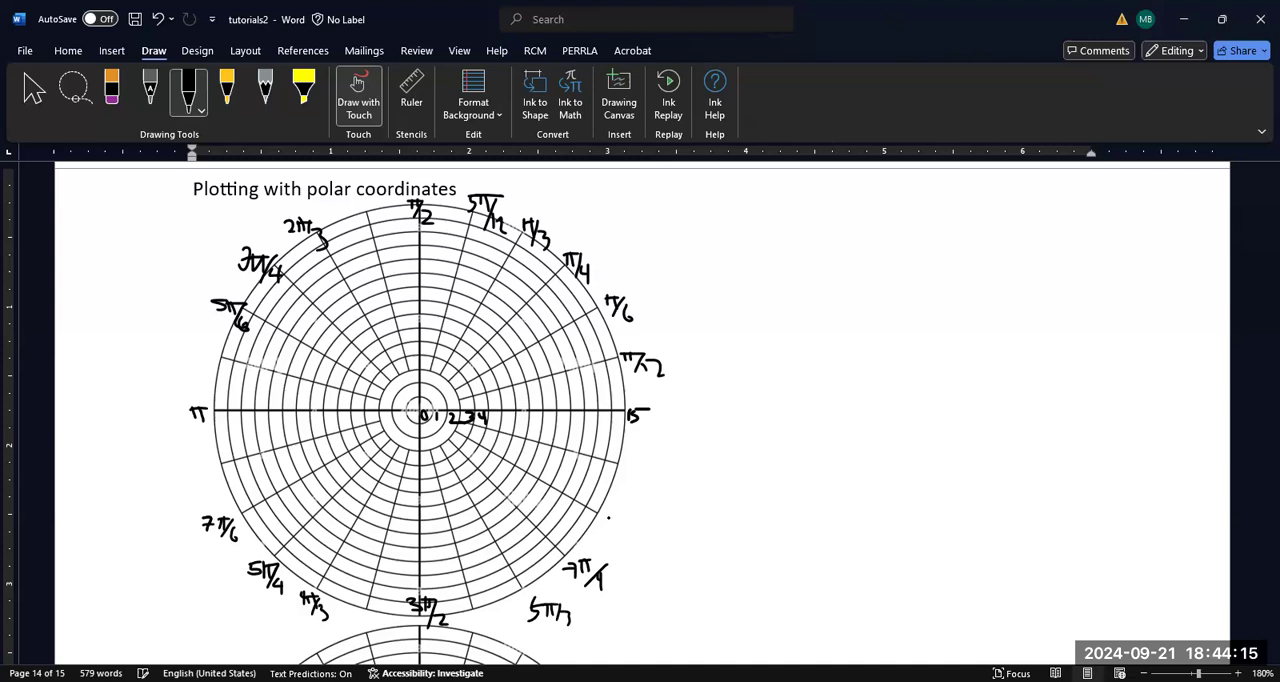
left_click_drag(608, 520, 636, 530)
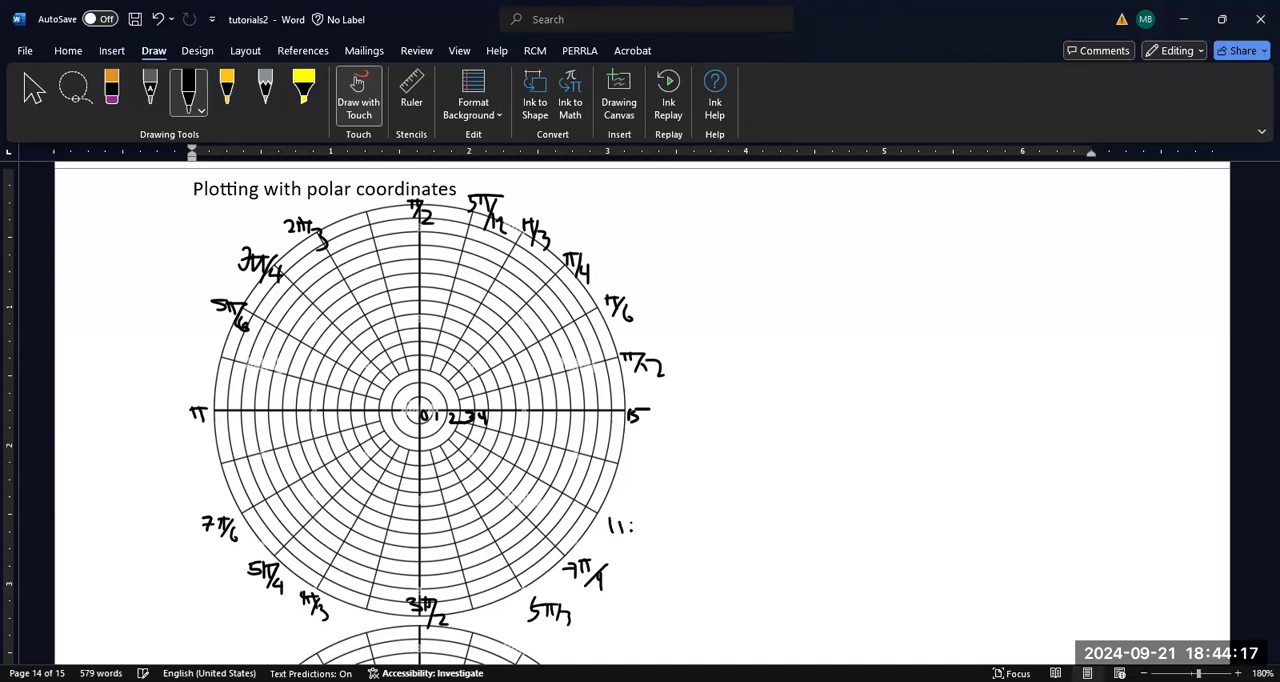
left_click_drag(612, 520, 640, 544)
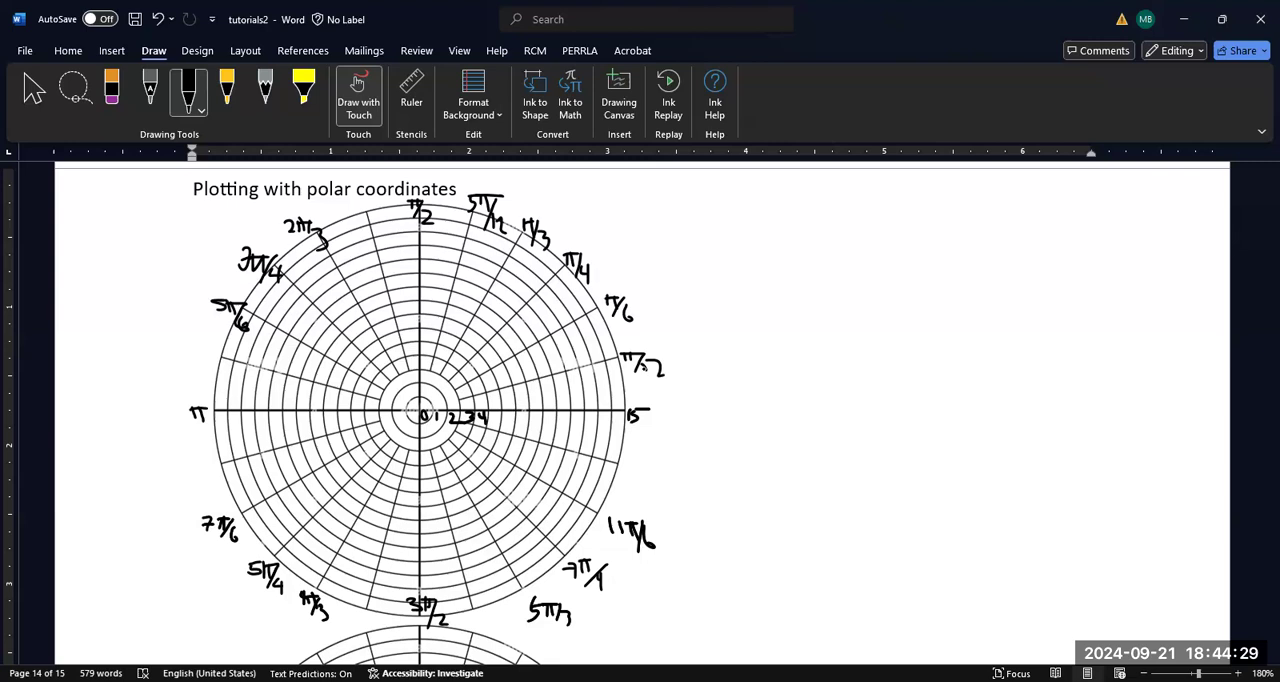
left_click(32, 88)
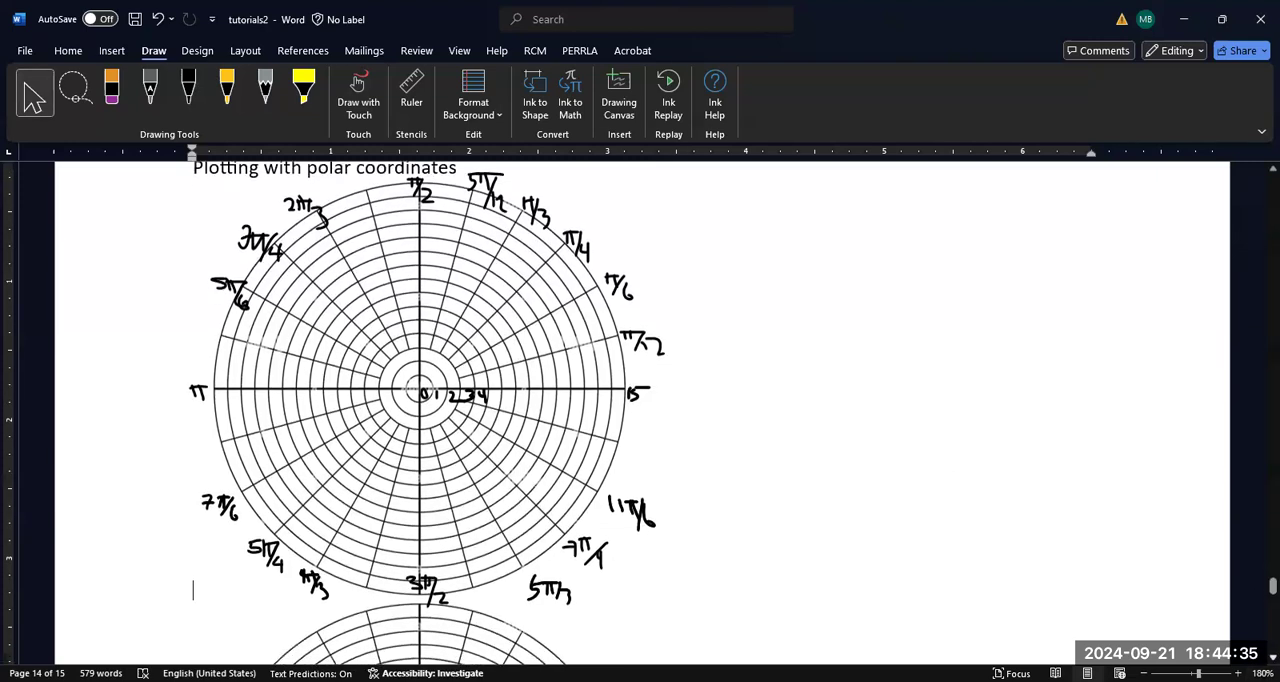
Scroll down to the second, unlabelled polar grid
scroll("down", 3)
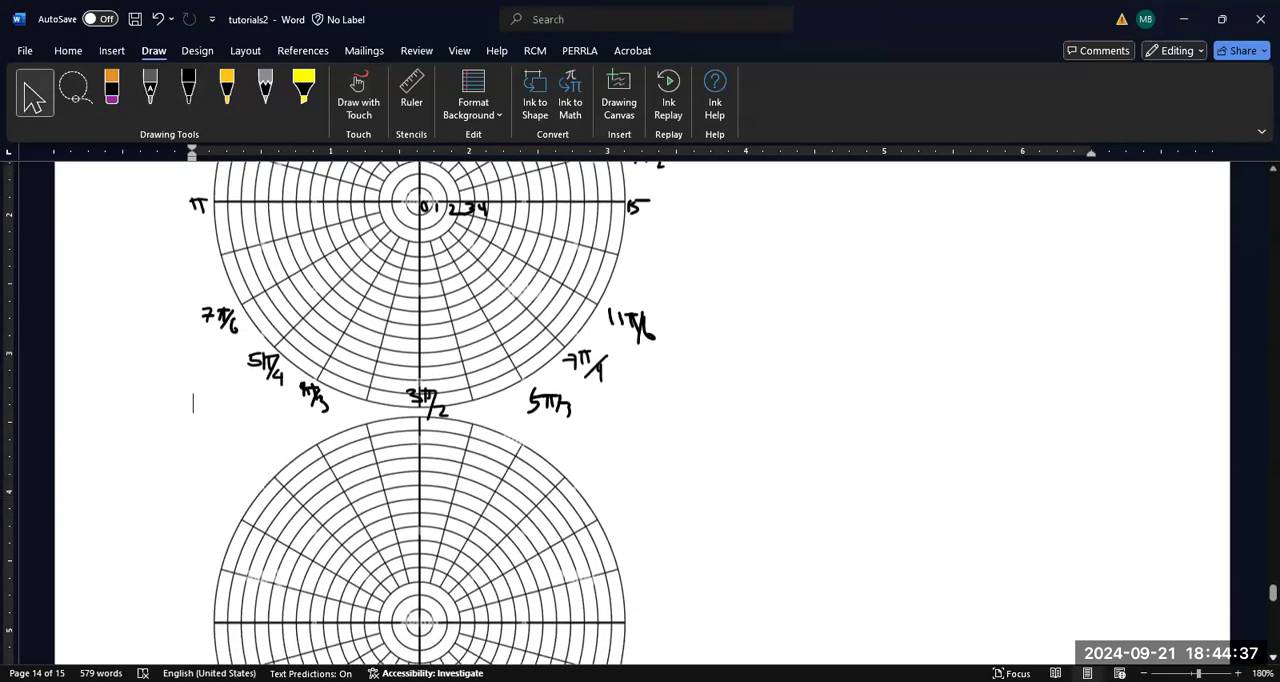
scroll("down", 3)
type("(r,θ")
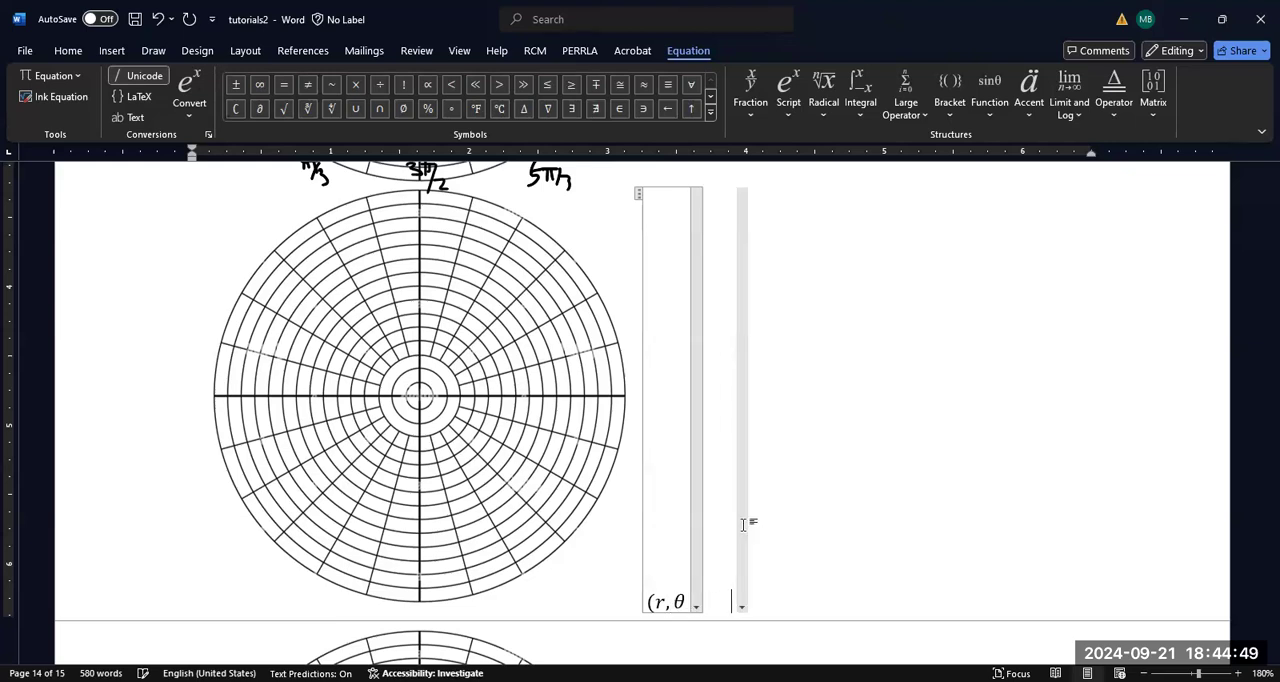
Type the points (4, π/6), (3, 2π/3) and (5, 7π/4) into the equation
type("= (")
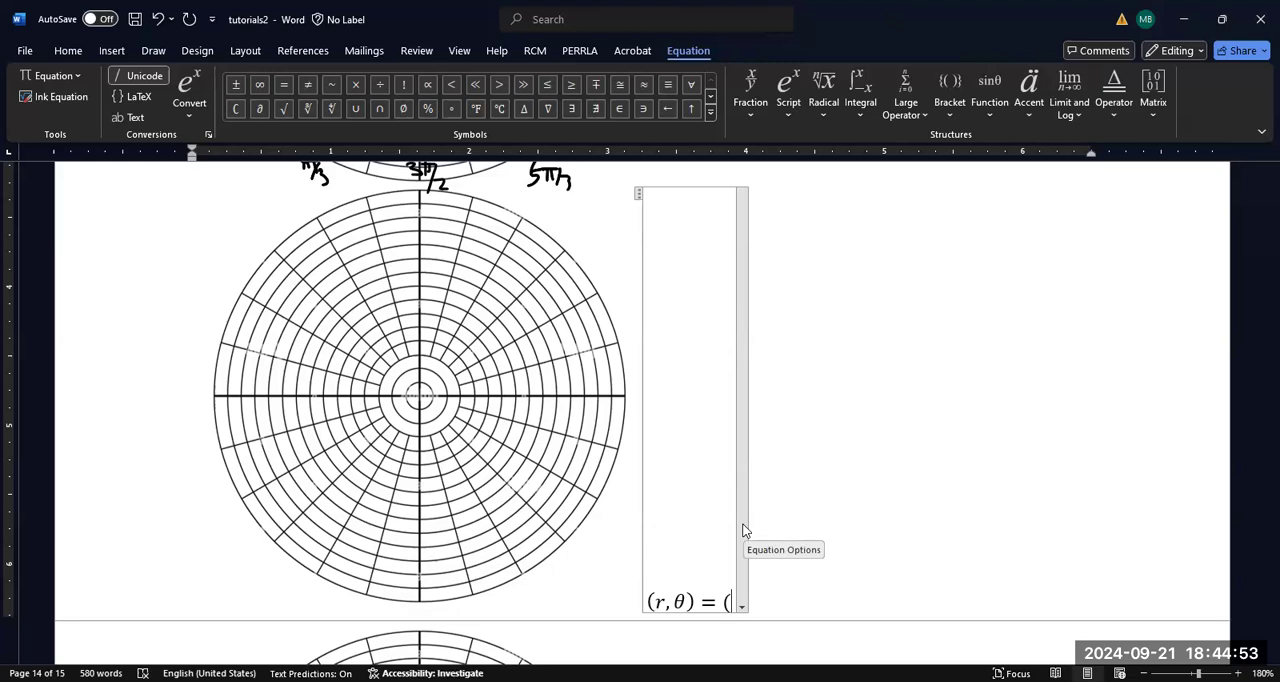
type("4,\\")
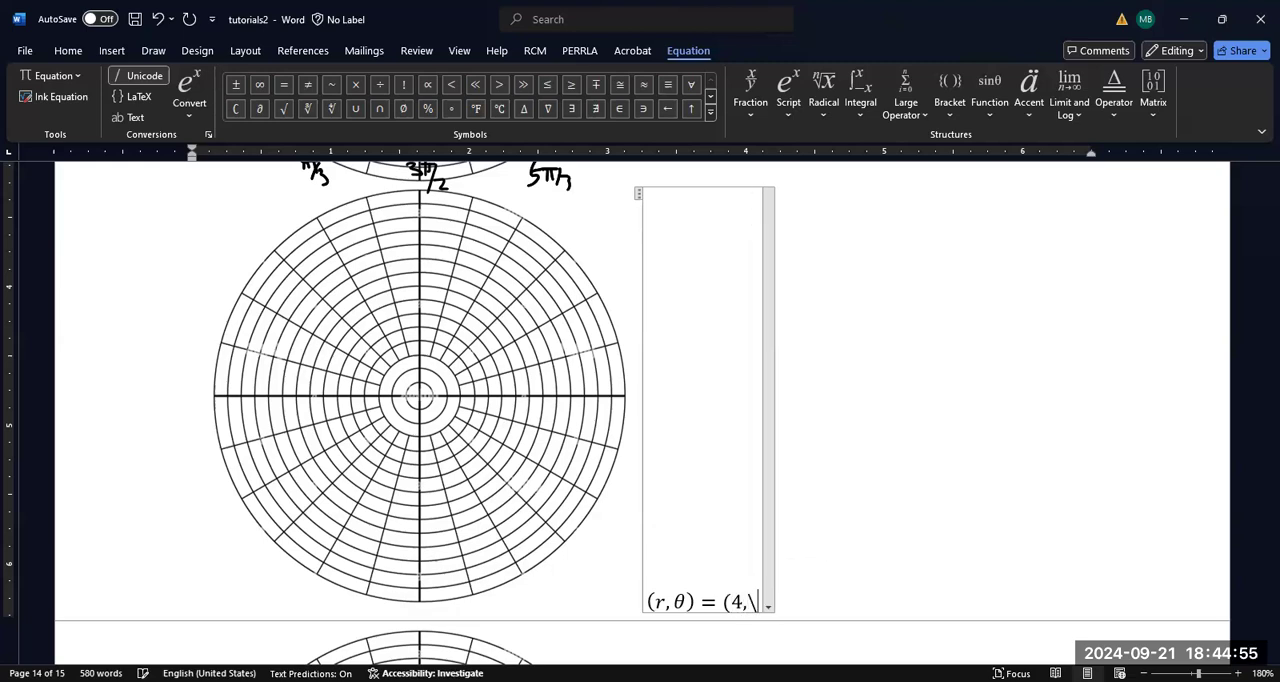
type("pi")
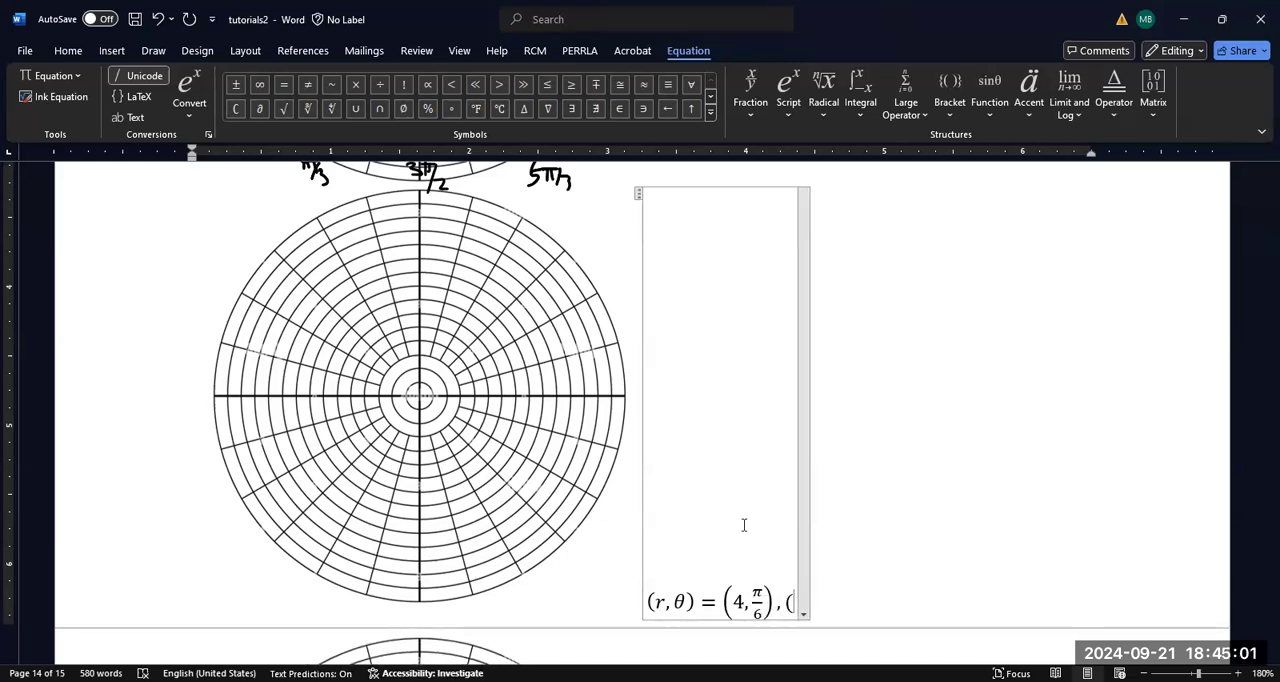
type("(3,")
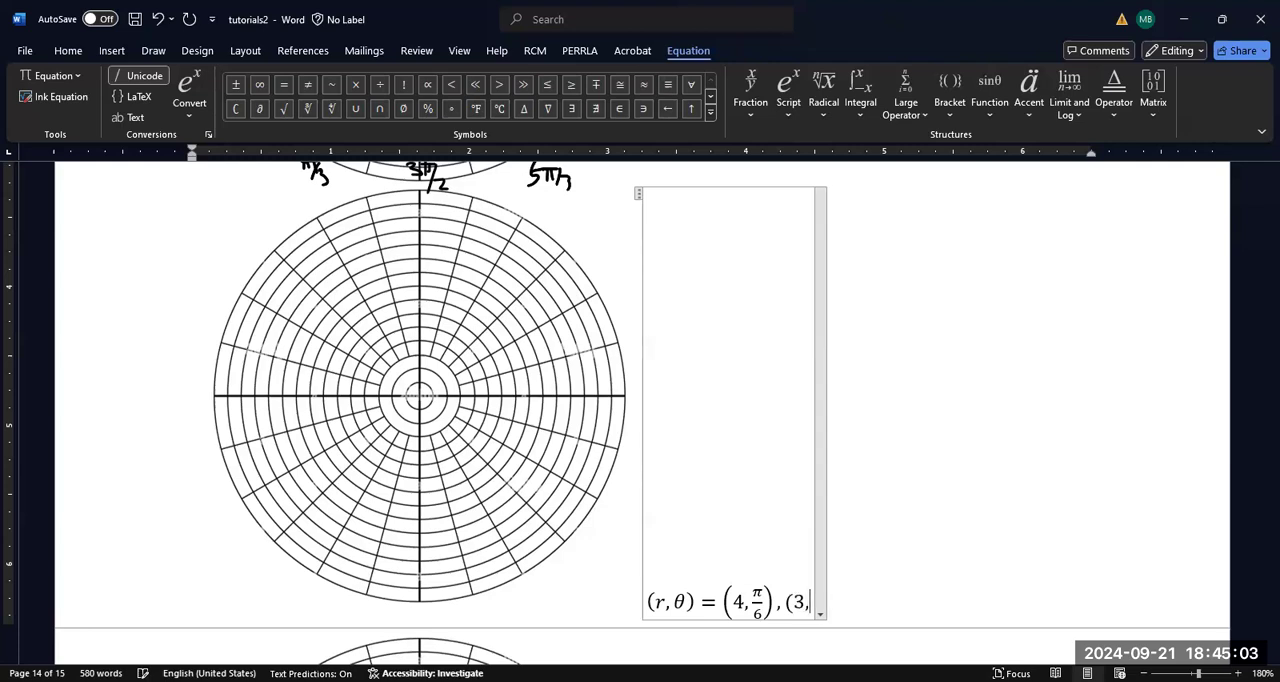
type("2")
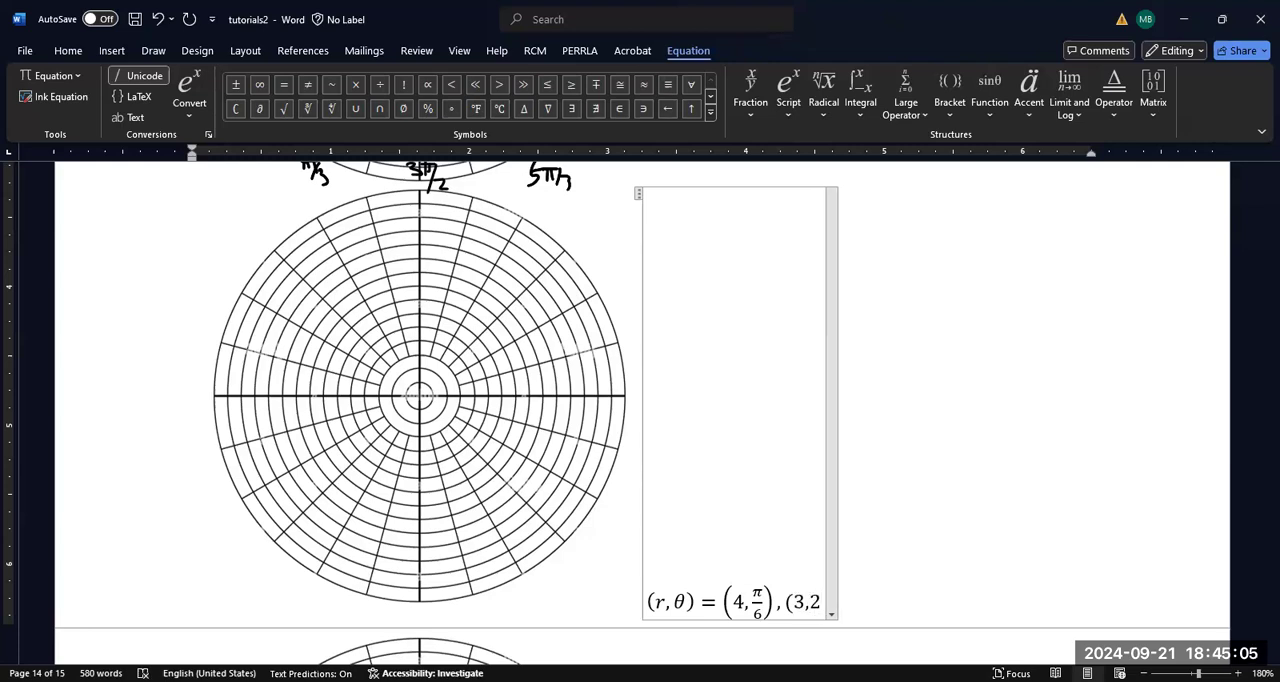
type("π/3),")
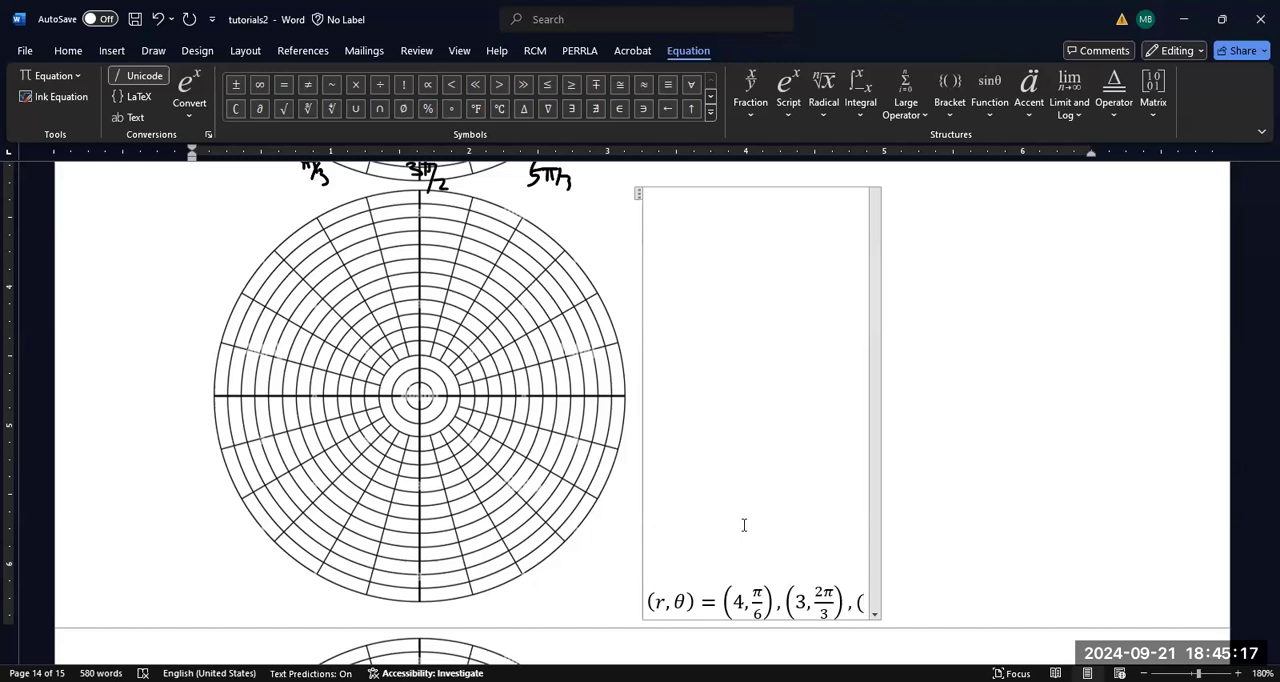
type("(5,")
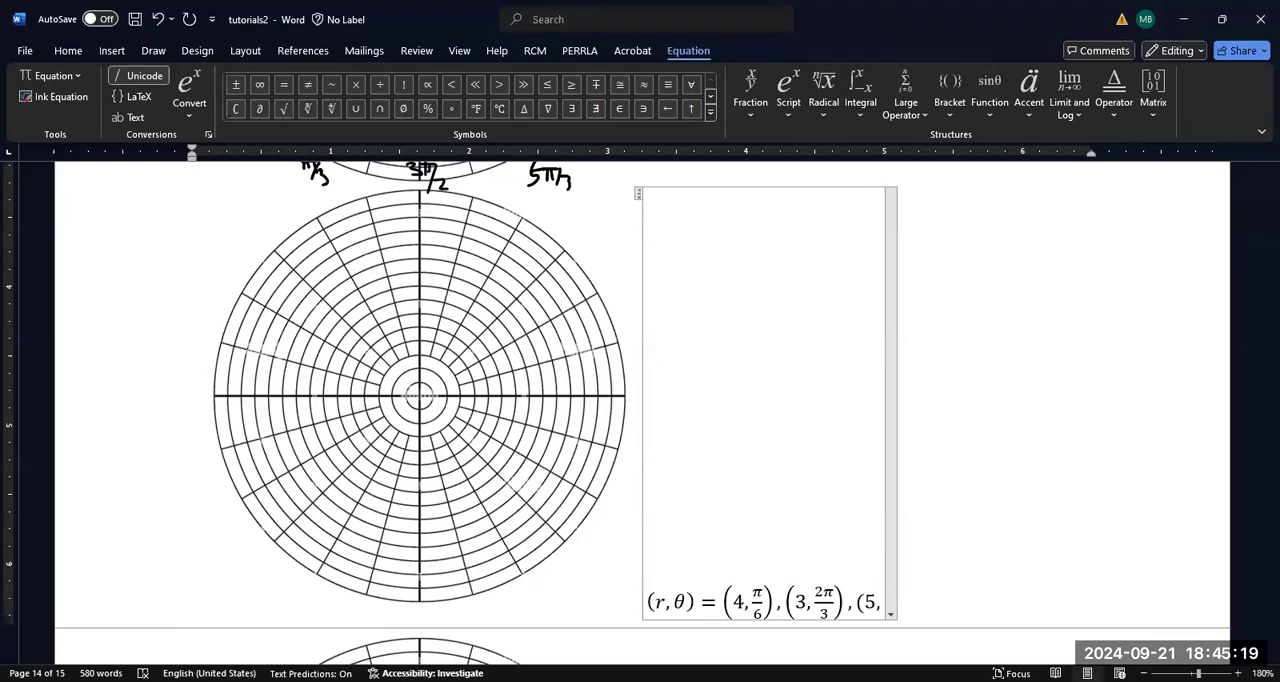
type("7")
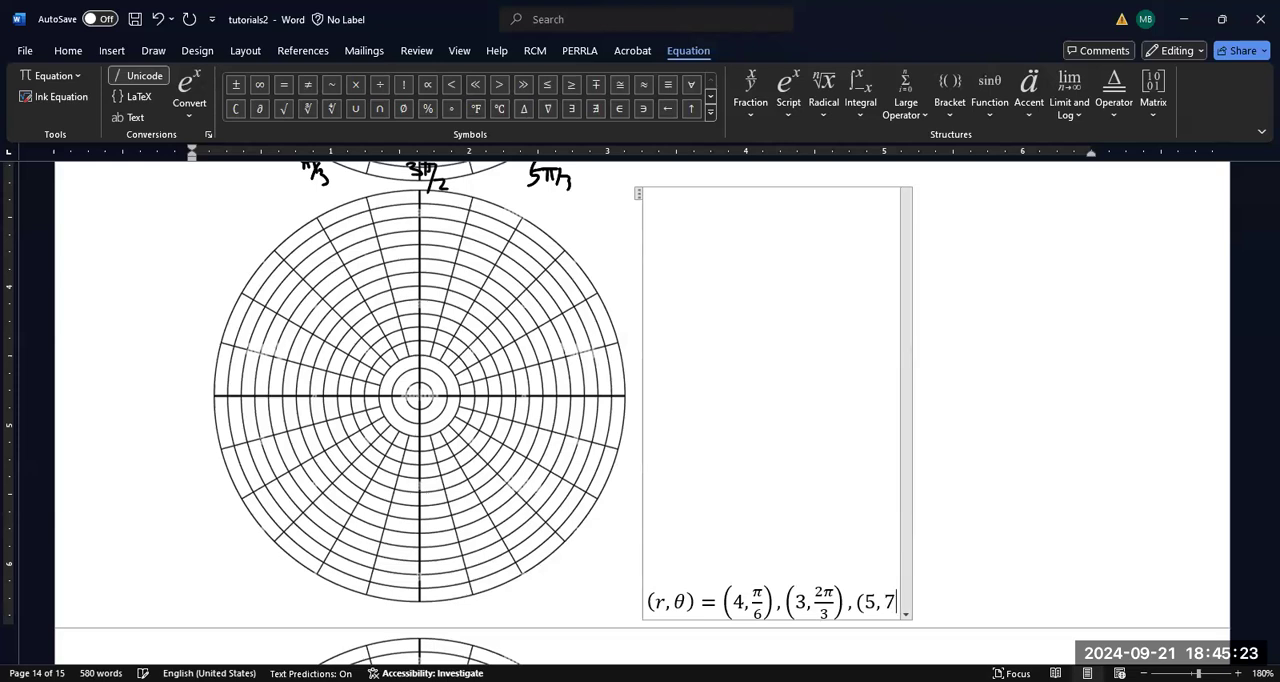
type("π")
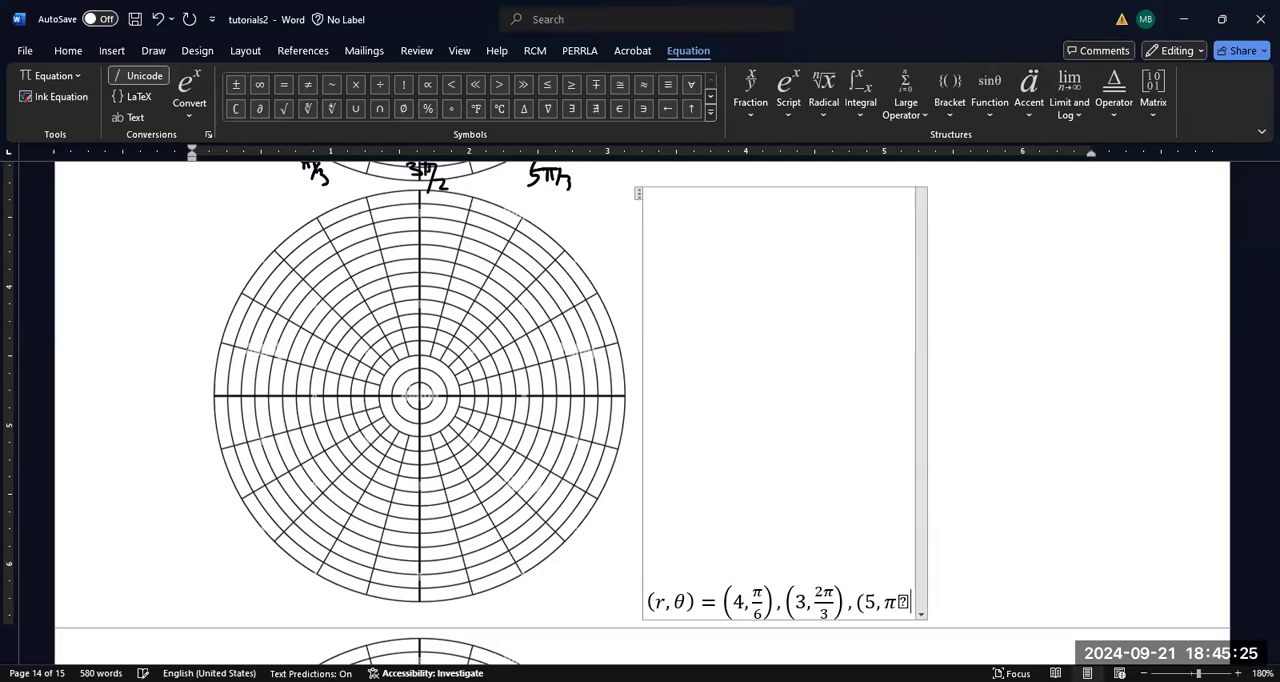
type("7π/4),(−")
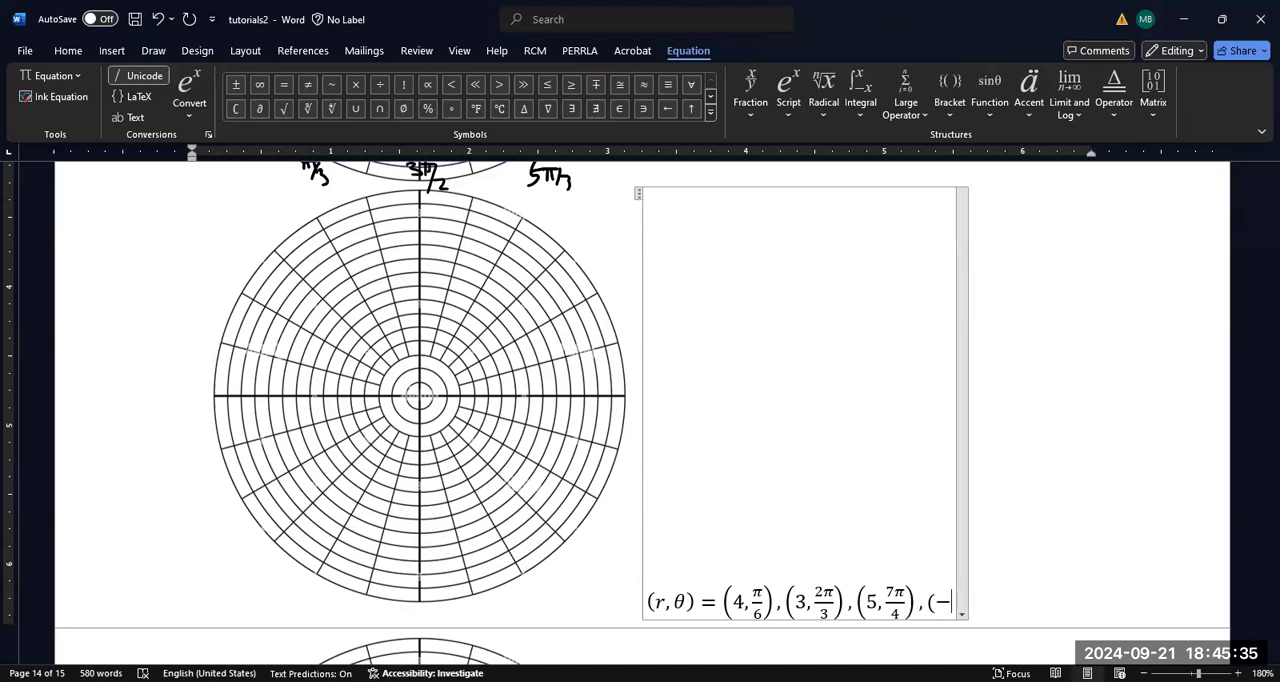
Add the points (−3, 5π/6) and (−4, 0), fixing a mistyped fraction after −3
type("3,")
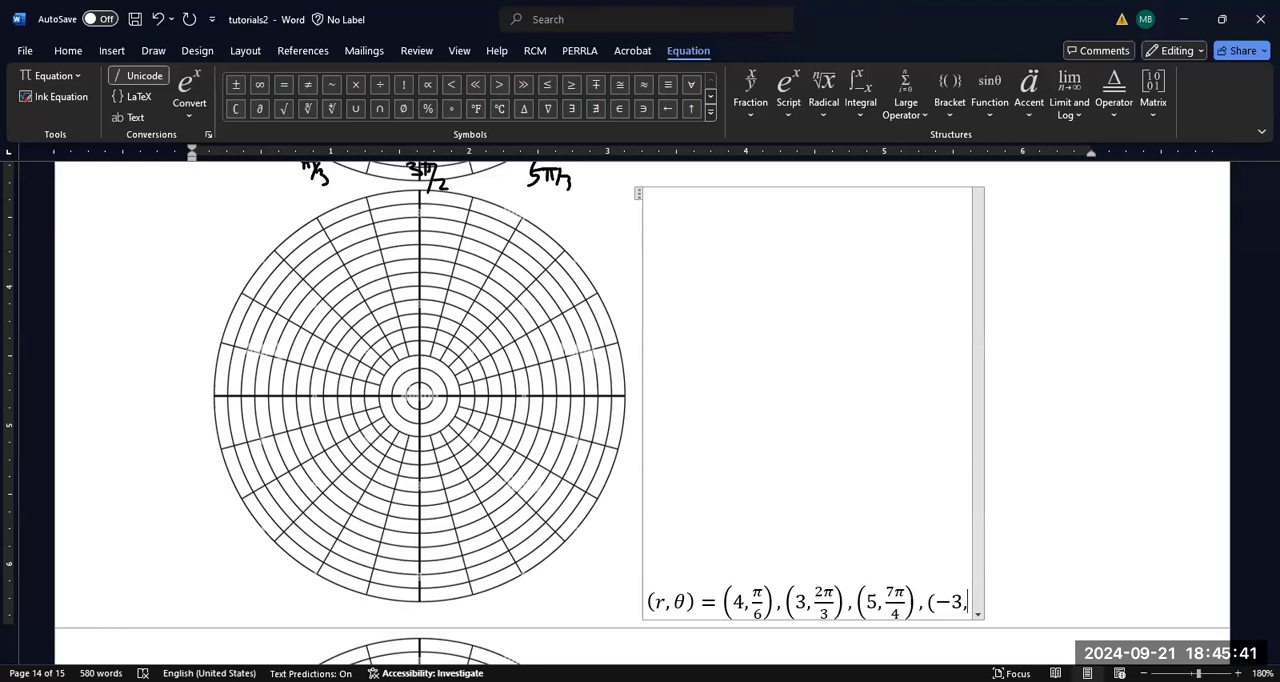
type("5/")
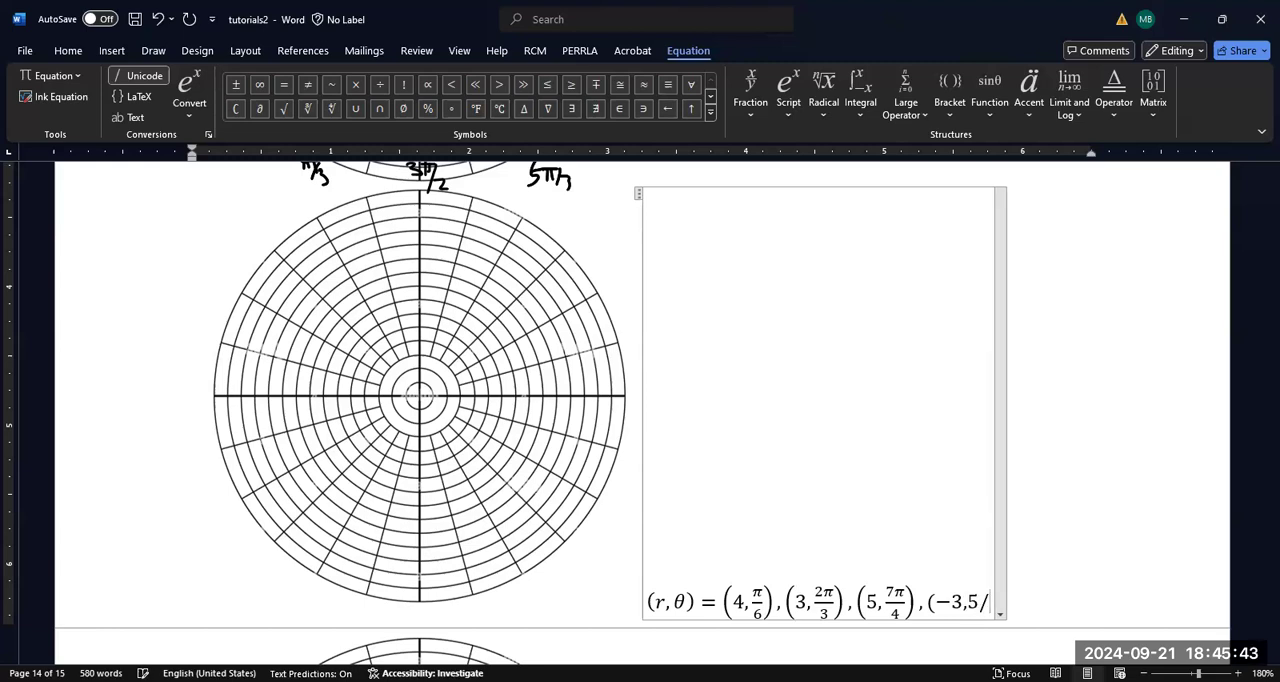
key("backspace")
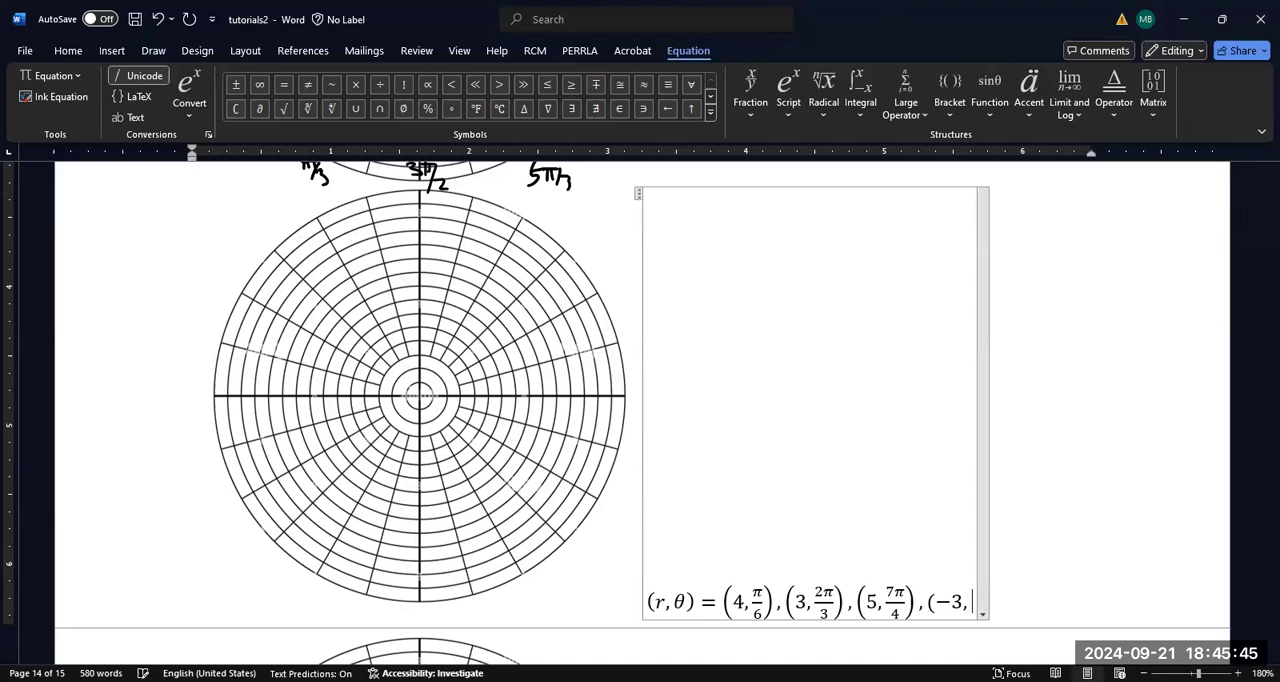
type("5\\")
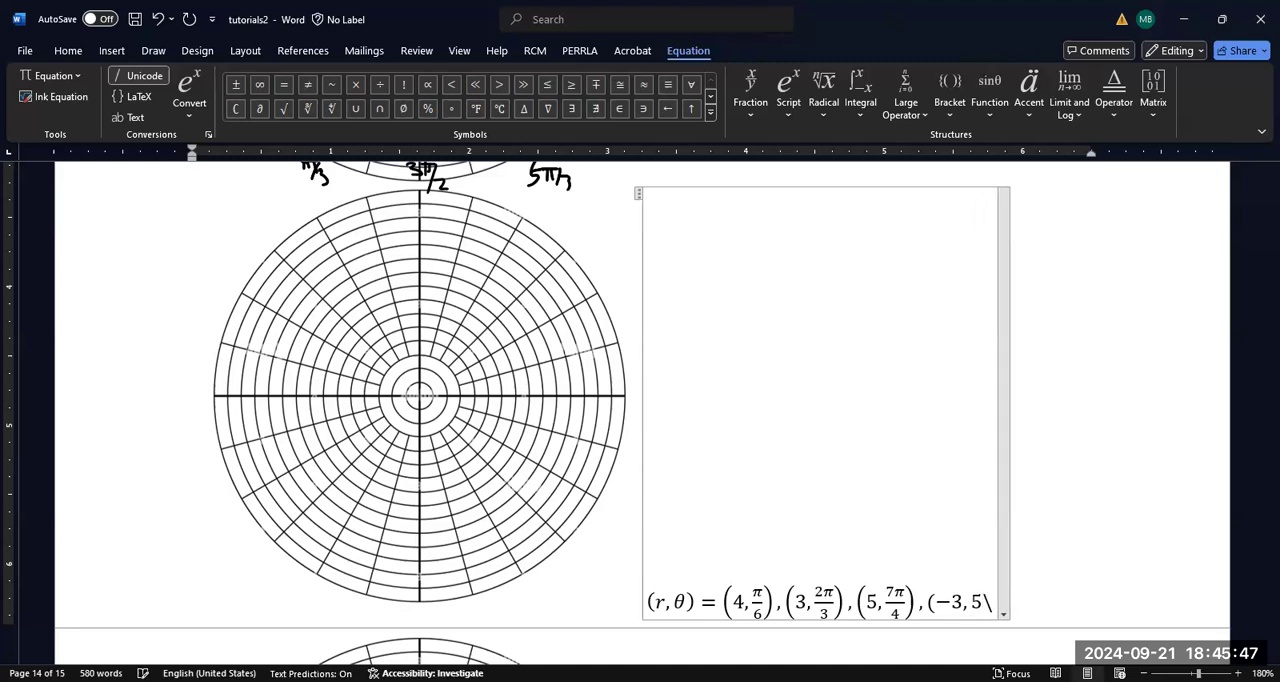
type("π /")
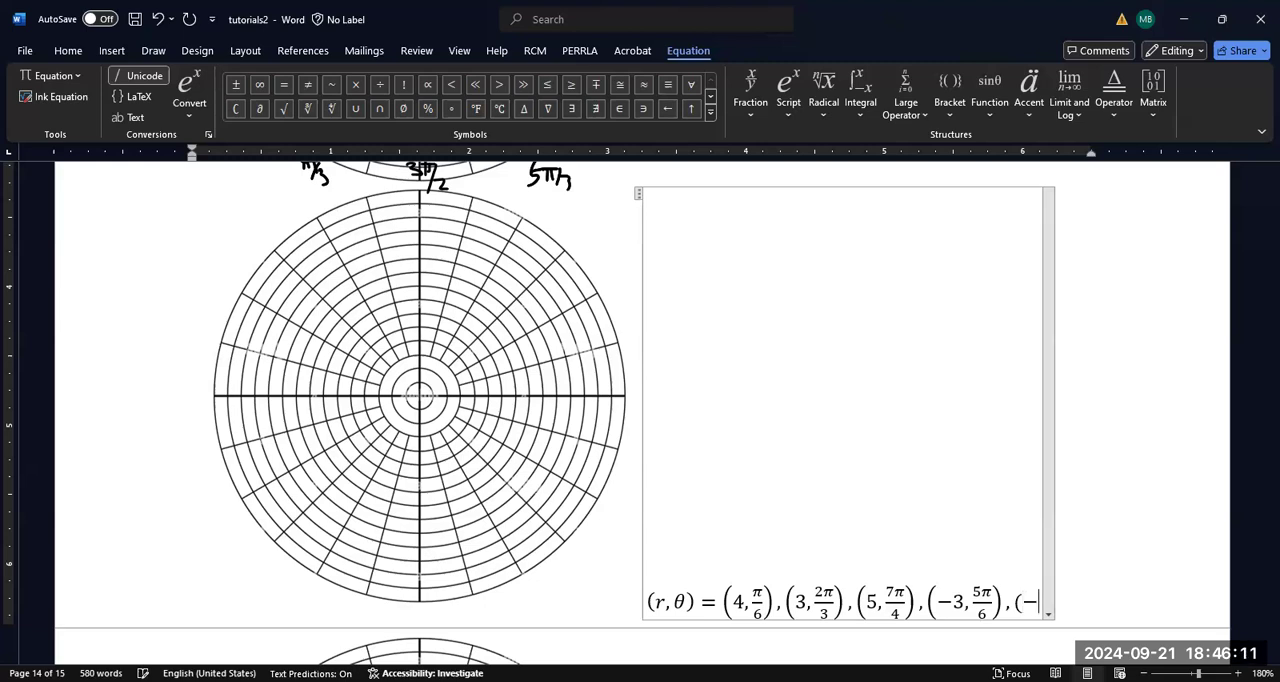
type("4,0)")
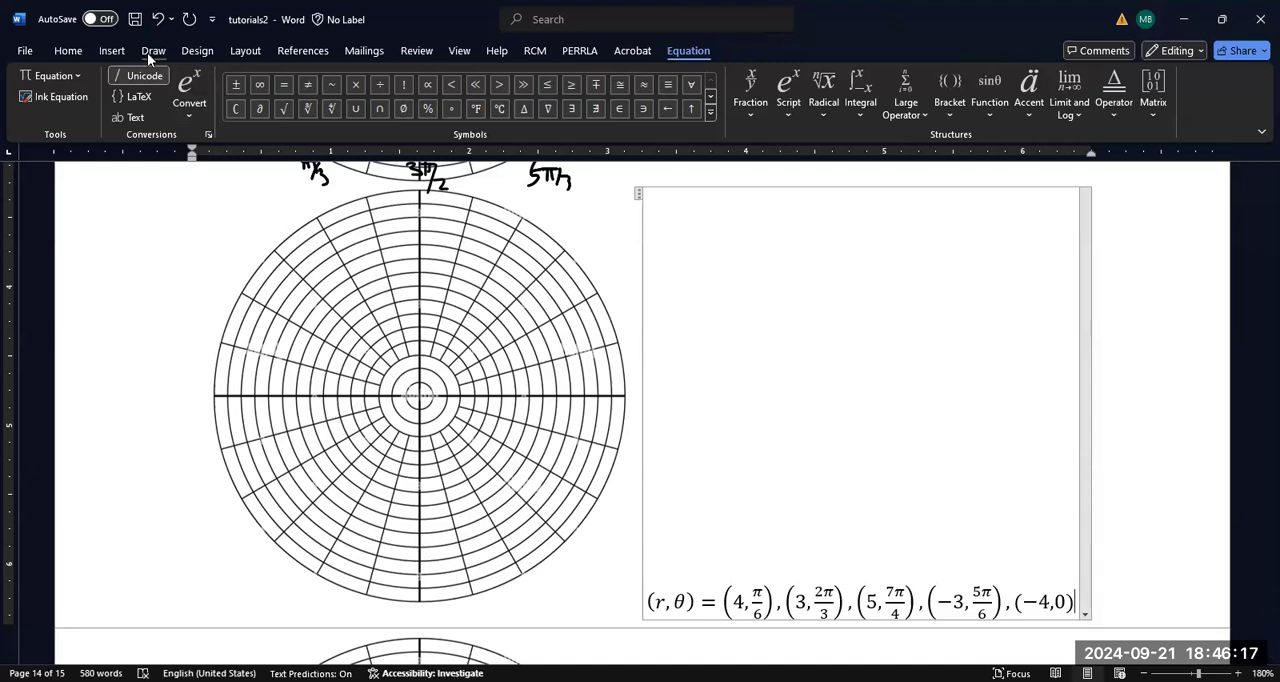
Switch to the pink pen and ink radius labels 1 through 4 on the right axis
left_click(152, 50)
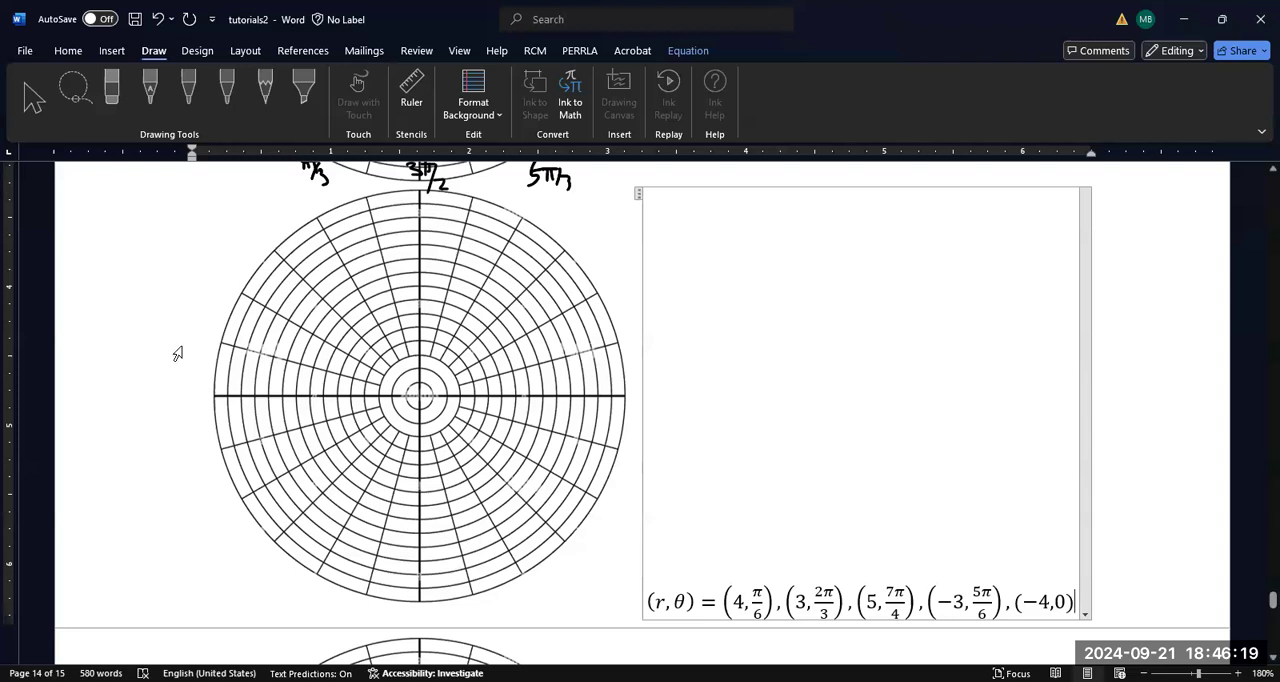
left_click(420, 396)
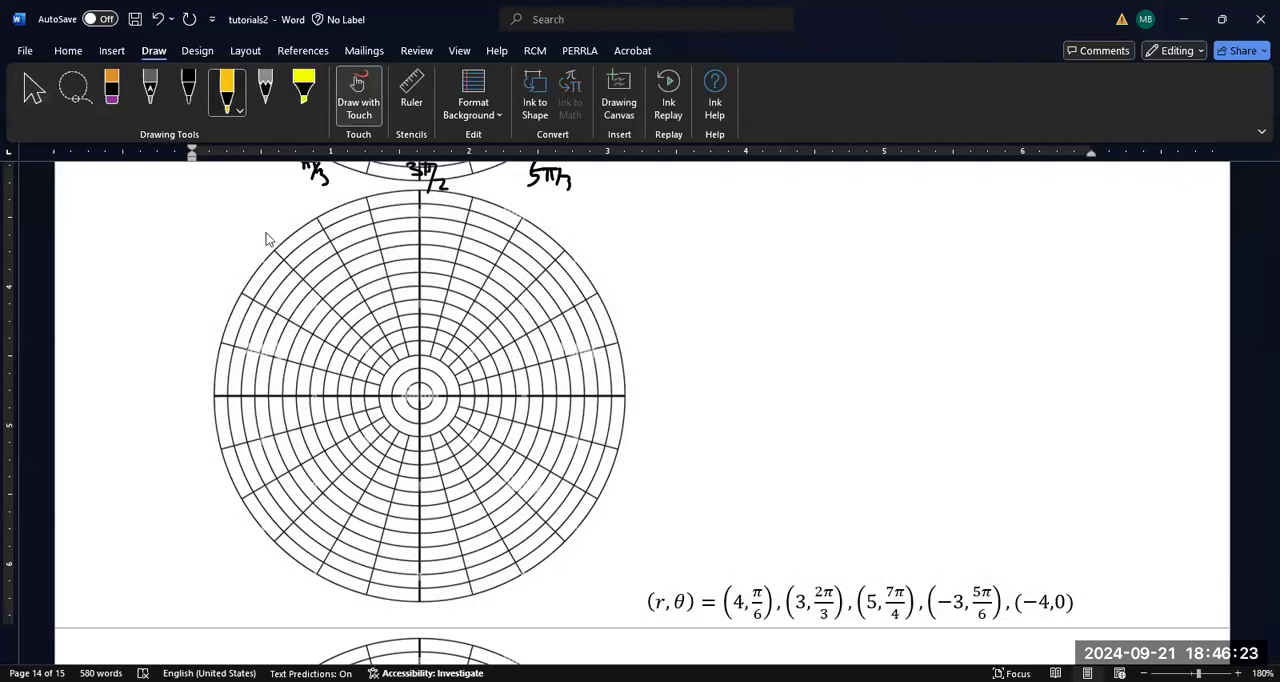
left_click(226, 90)
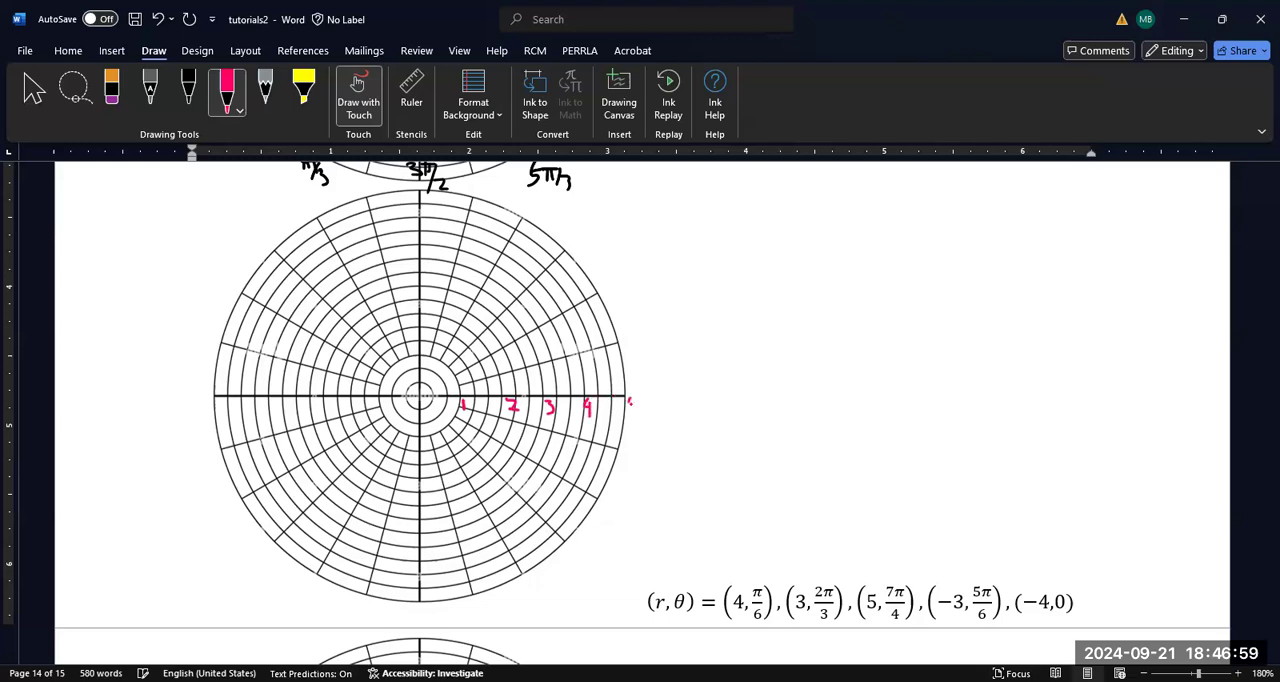
Ink radius label 5 and the π/4 and π/6 angle labels in pink
left_click_drag(630, 410, 644, 400)
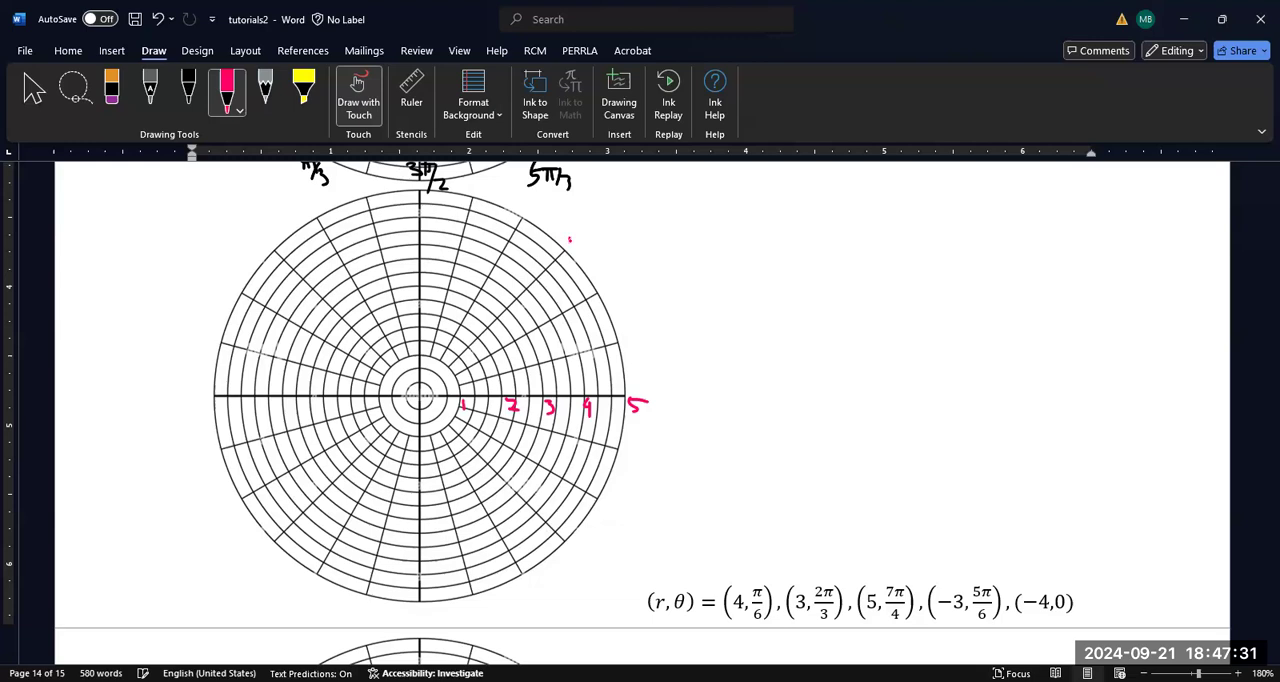
left_click_drag(564, 236, 596, 256)
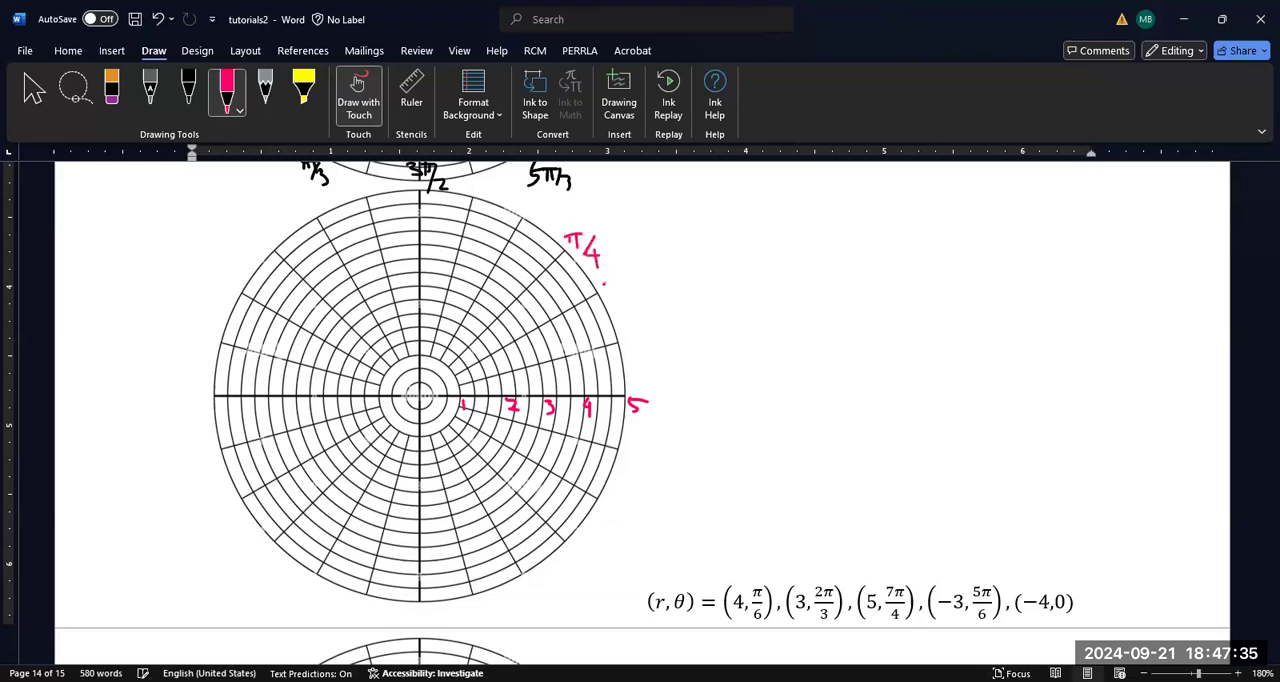
left_click_drag(600, 280, 624, 300)
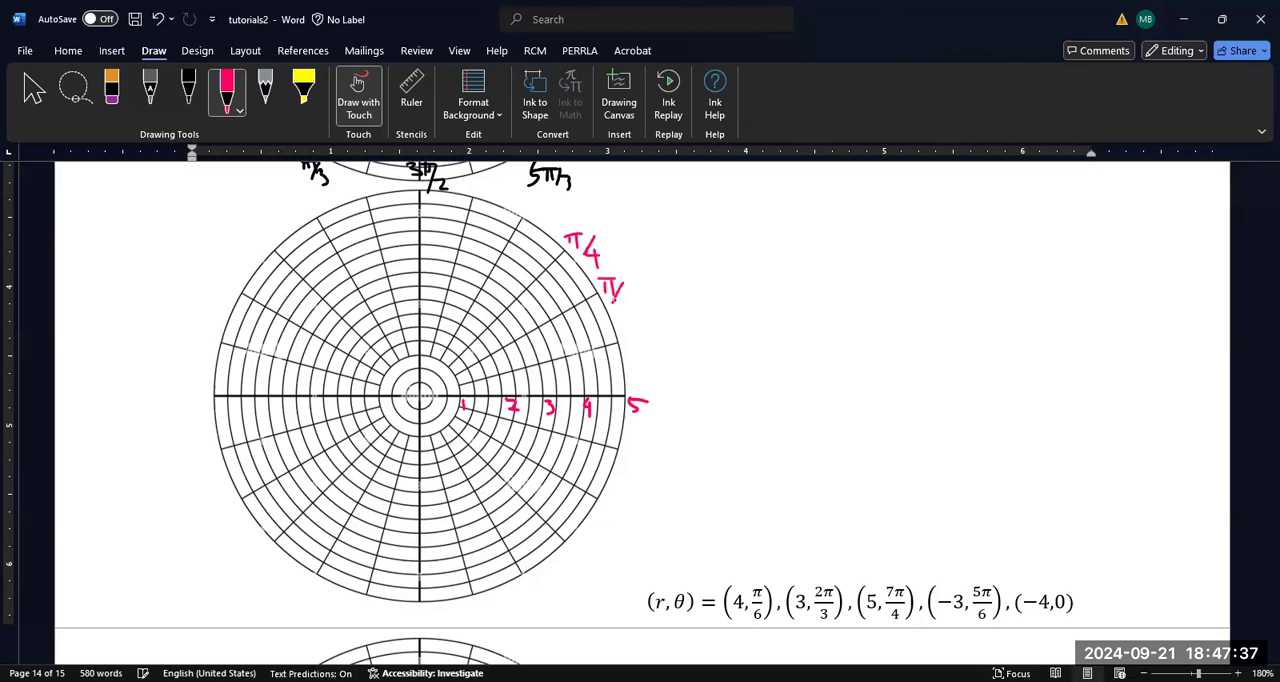
left_click_drag(616, 284, 630, 310)
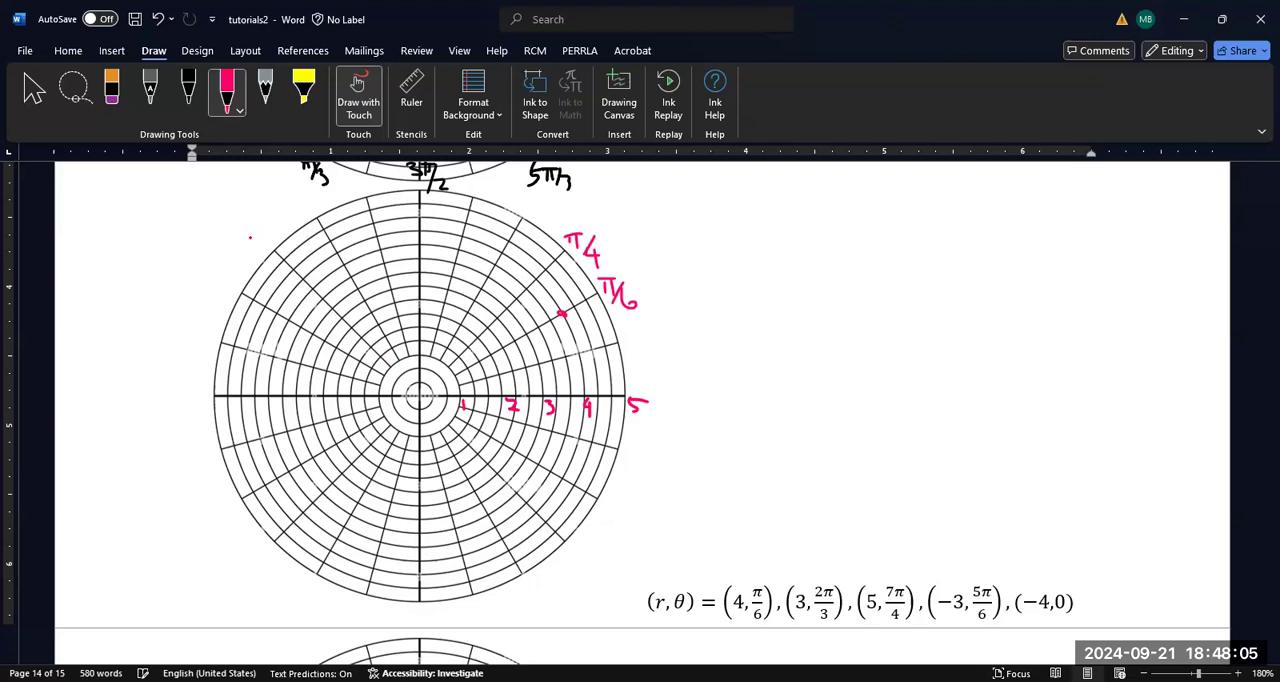
Ink the 2π/3, 5π/6 and 7π/4 labels and dot (4, π/6), (3, 2π/3), (5, 7π/4) in pink
left_click_drag(244, 250, 232, 240)
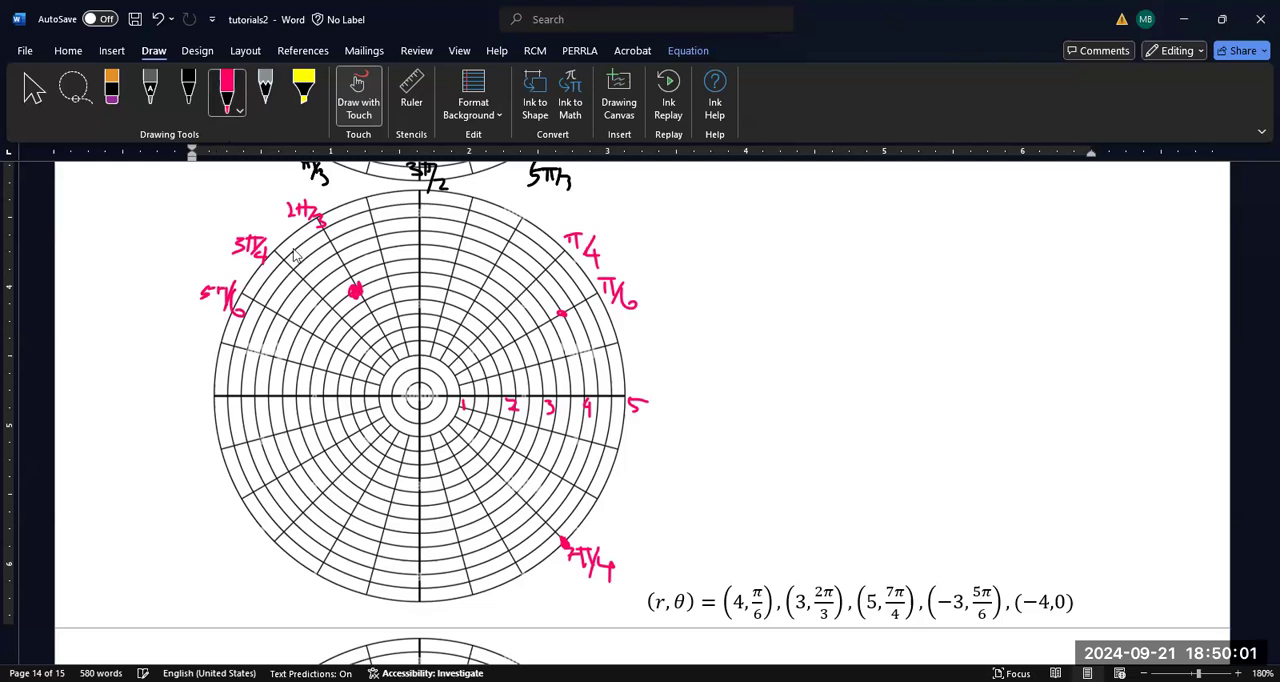
Switch to the yellow pen, adjust its ink settings, and draw a line through the centre along 5π/6
left_click(240, 104)
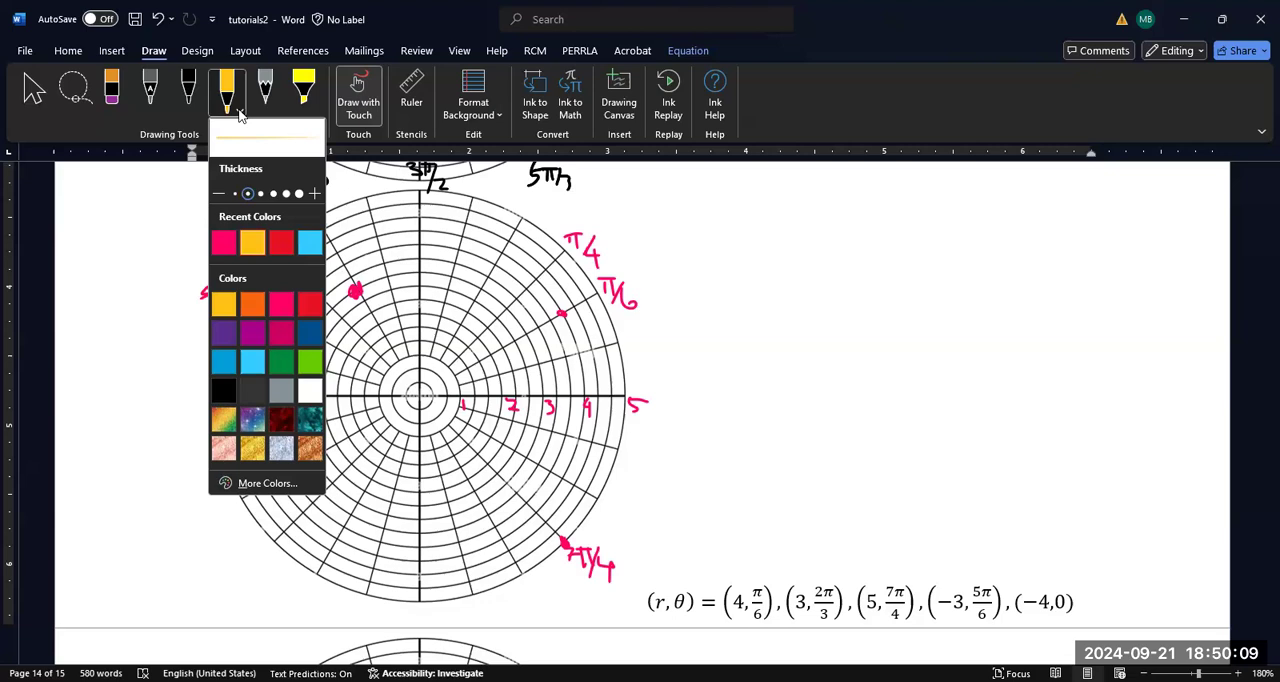
left_click(228, 90)
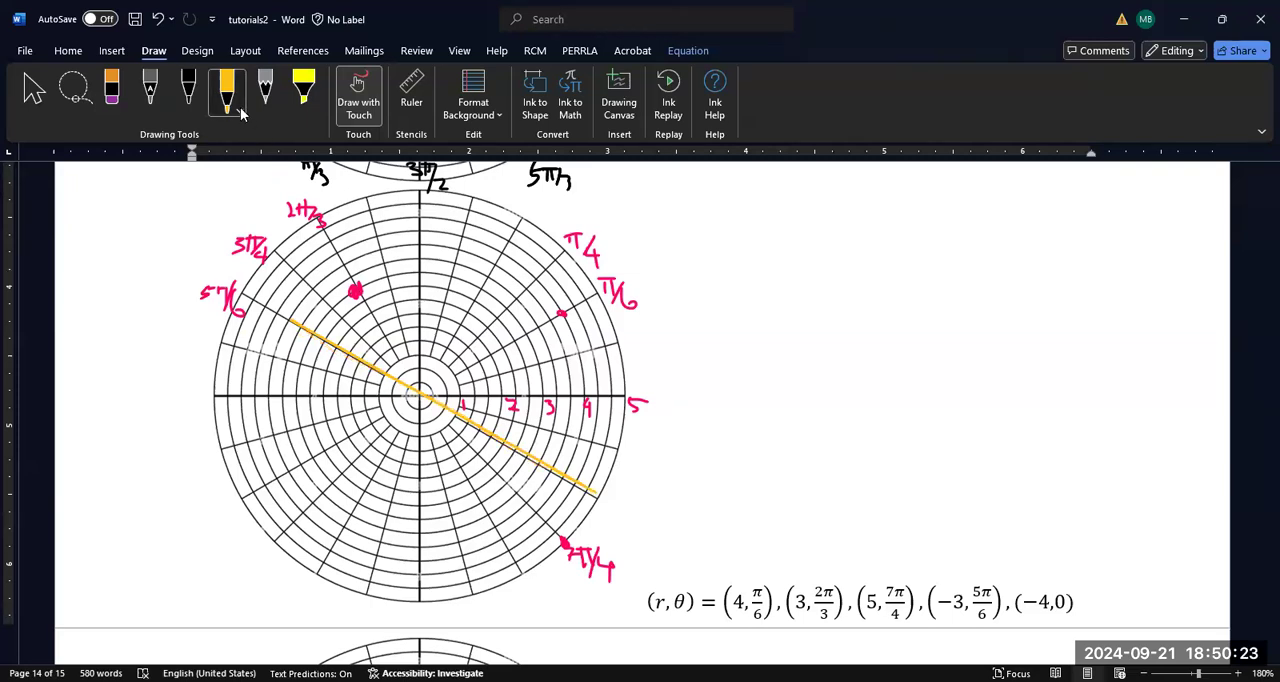
left_click(226, 90)
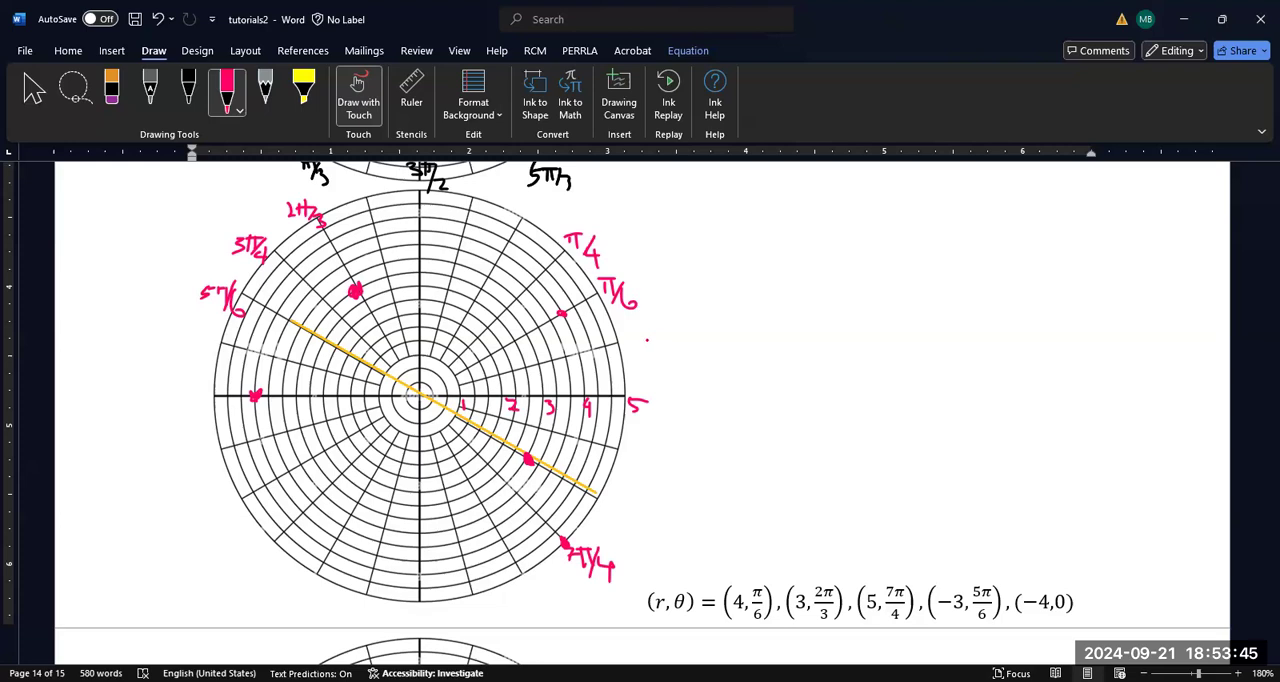
End inking and return to normal selection after plotting (−3, 5π/6) and (−4, 0)
left_click(32, 88)
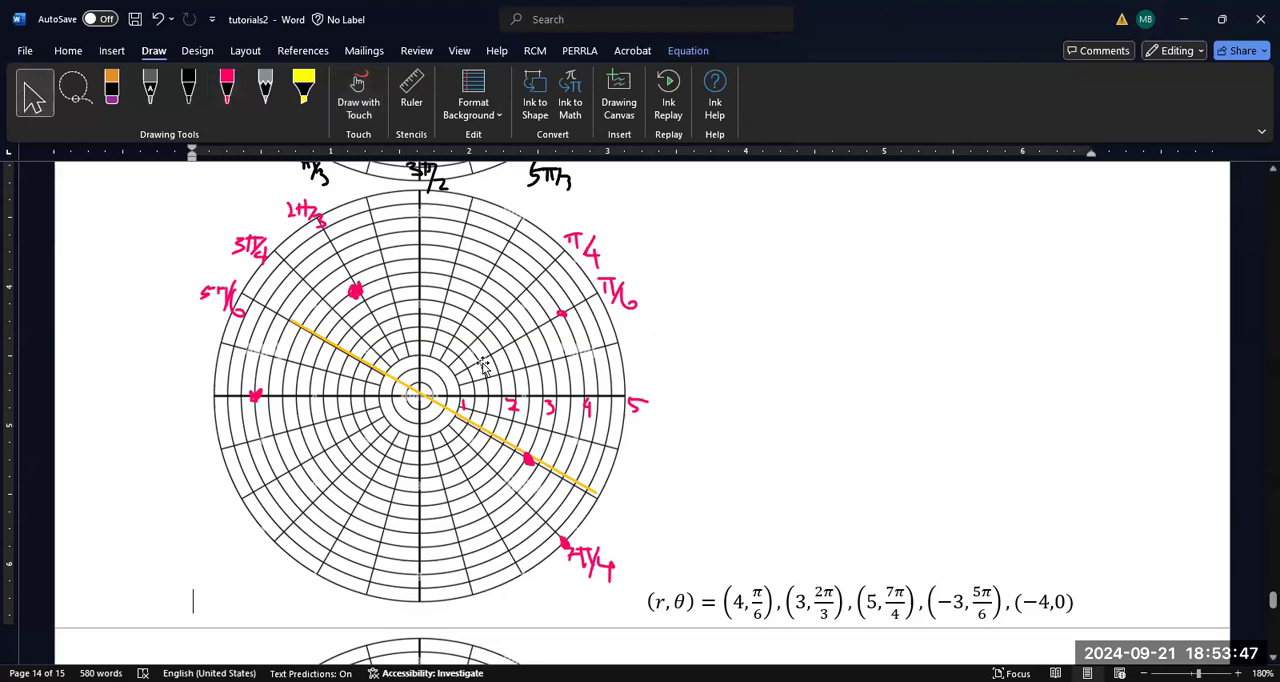